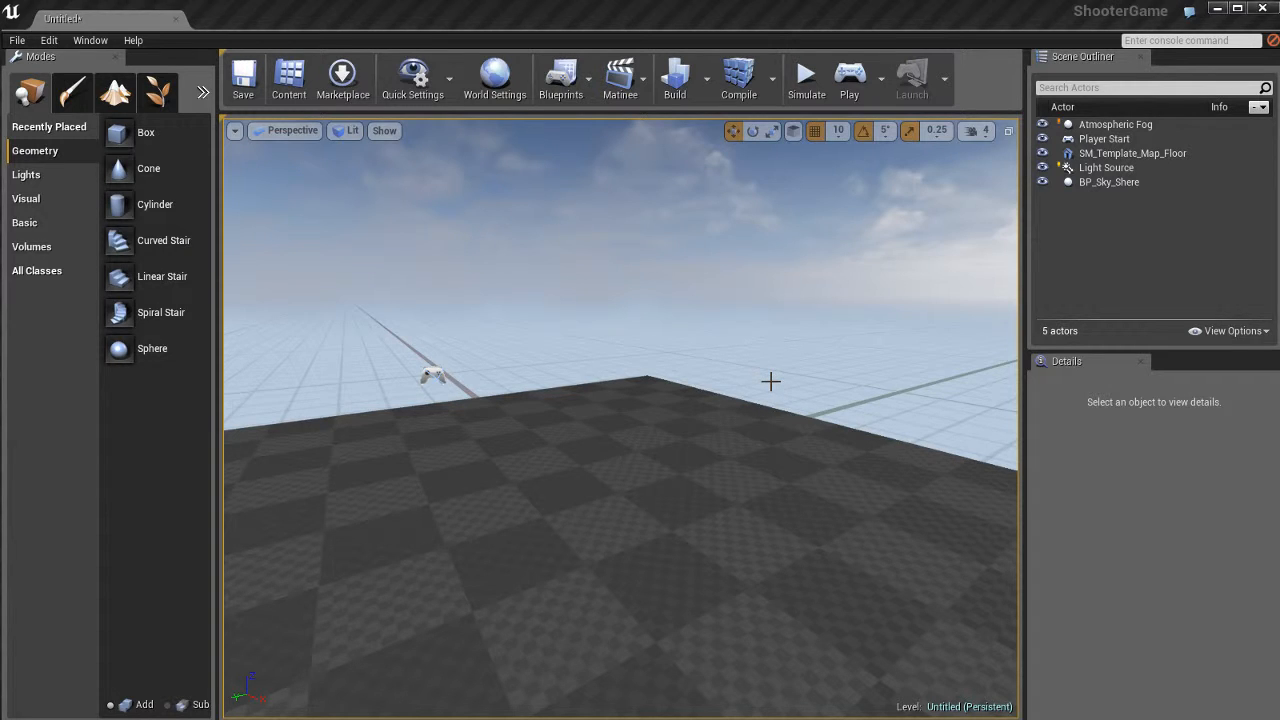
mouse_move(363, 234)
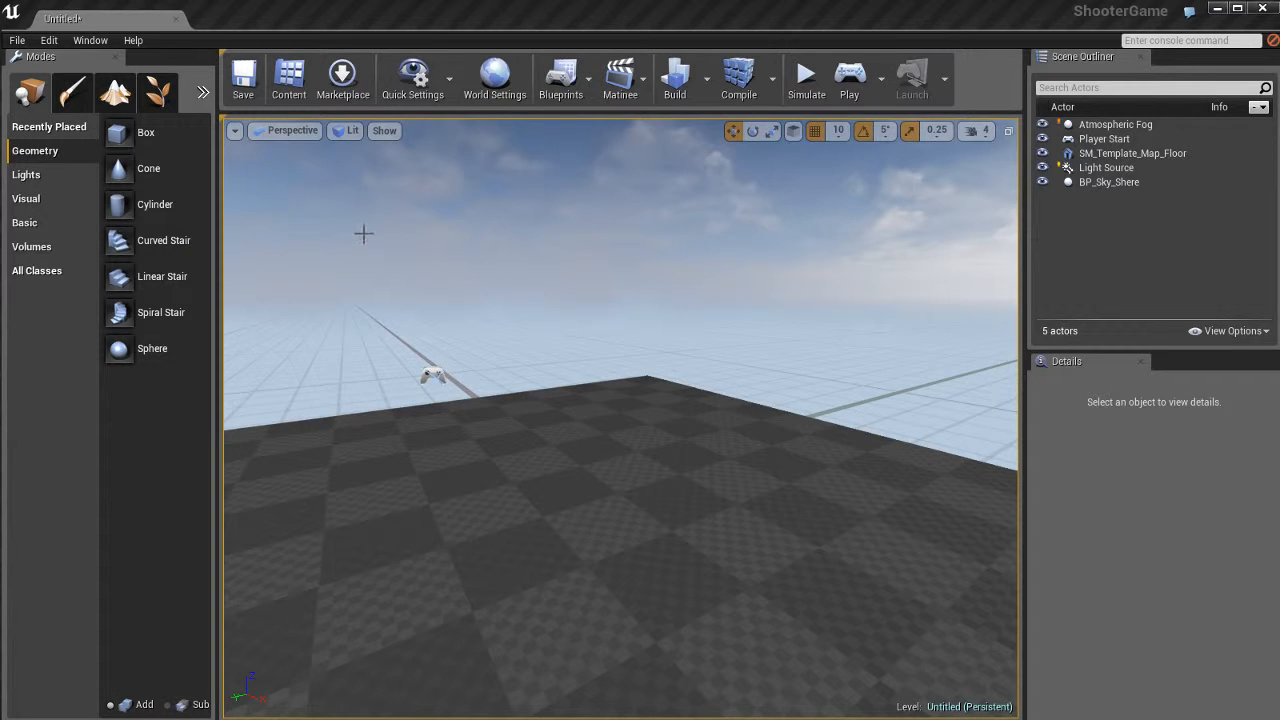
Open the Content Browser and expand Environment to show its City_TDM and Vista_Meshes subfolders
click(288, 78)
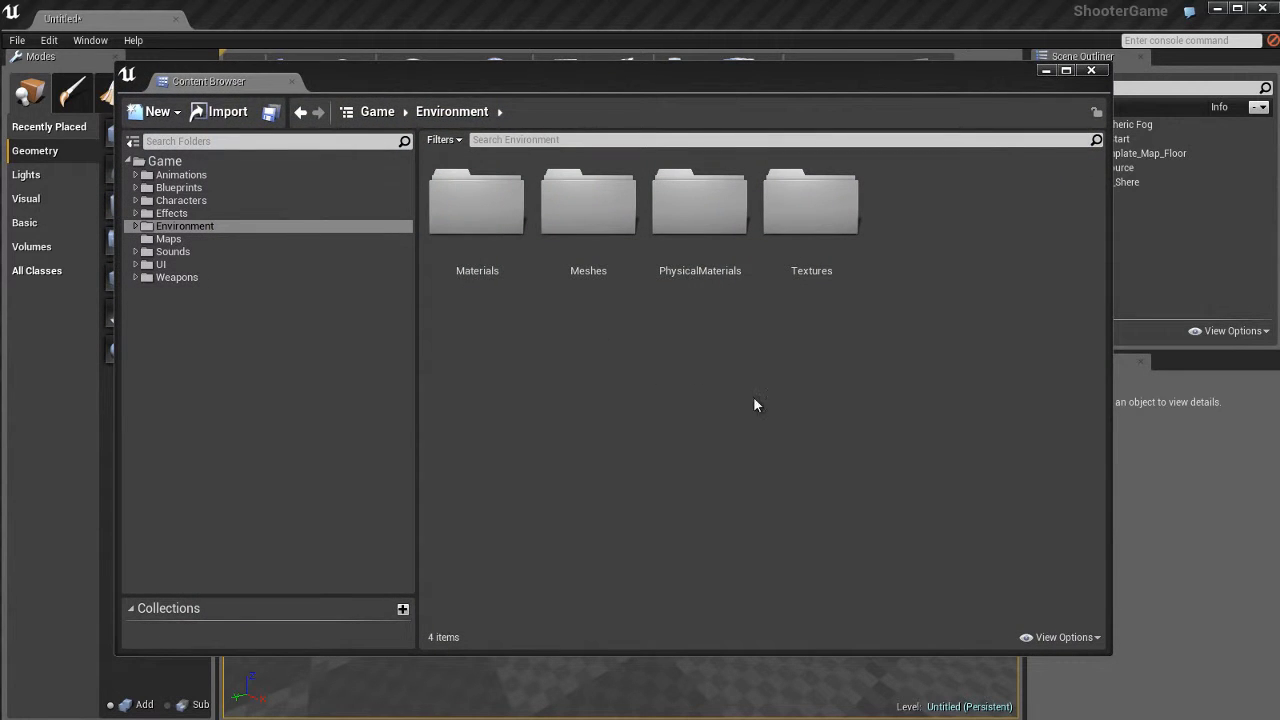
mouse_move(631, 338)
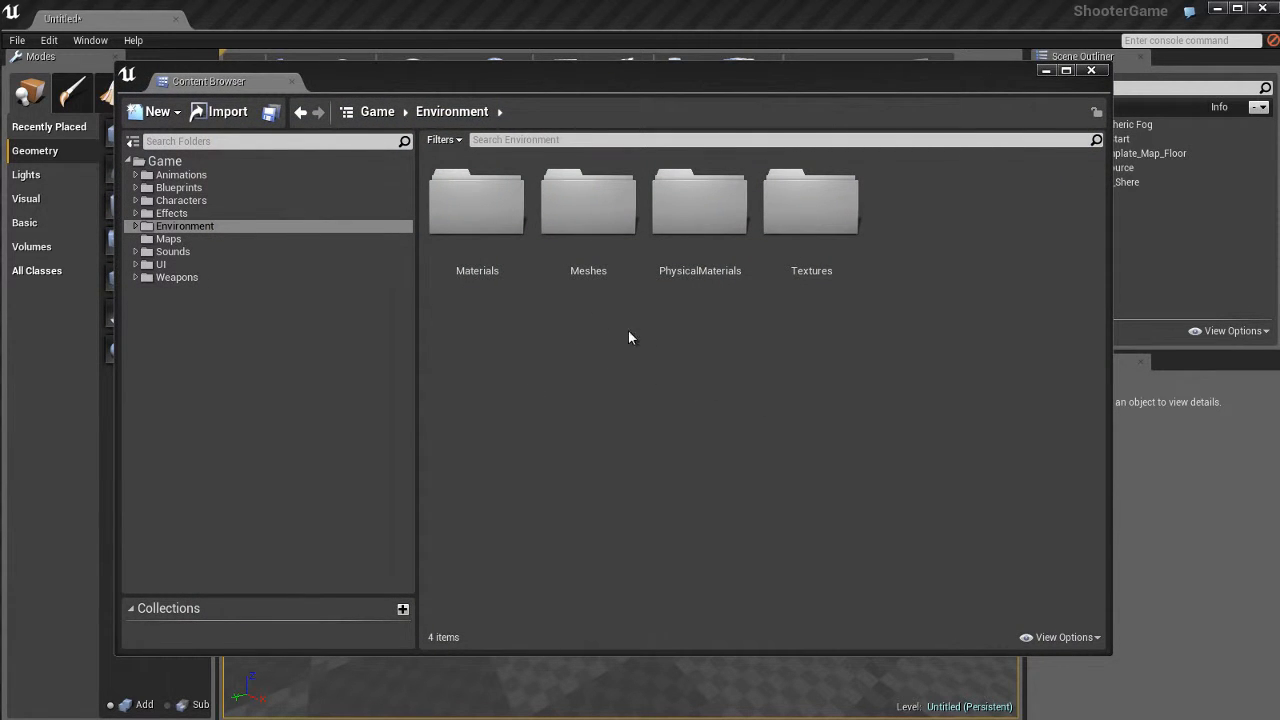
click(135, 225)
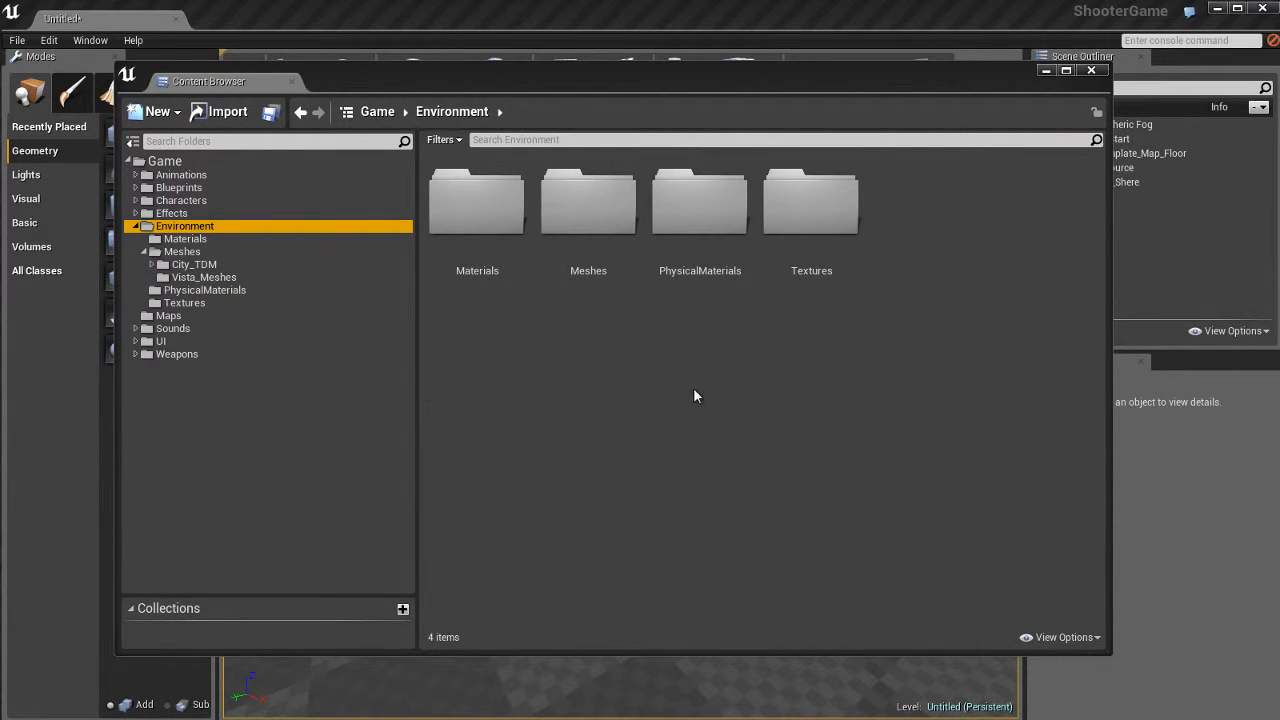
Import UE4_Cube_Master.fbx from the Temp folder into /Game/Environment
right_click(696, 396)
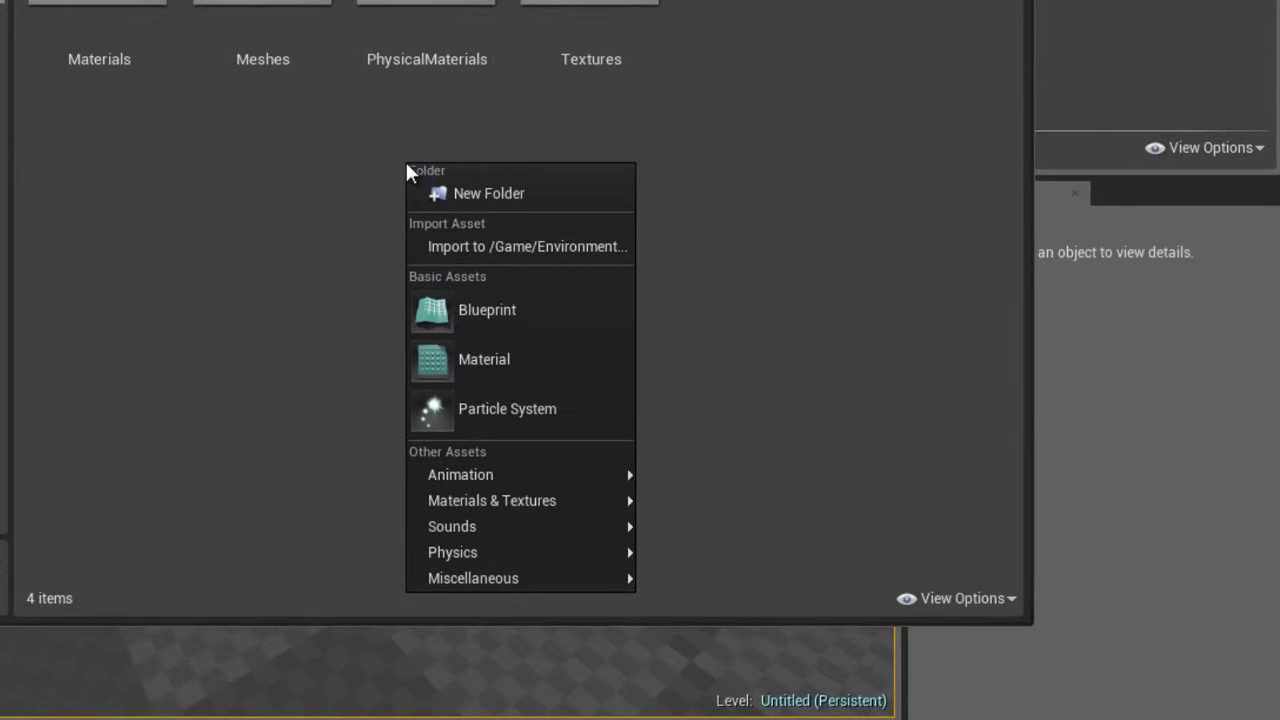
mouse_move(490, 252)
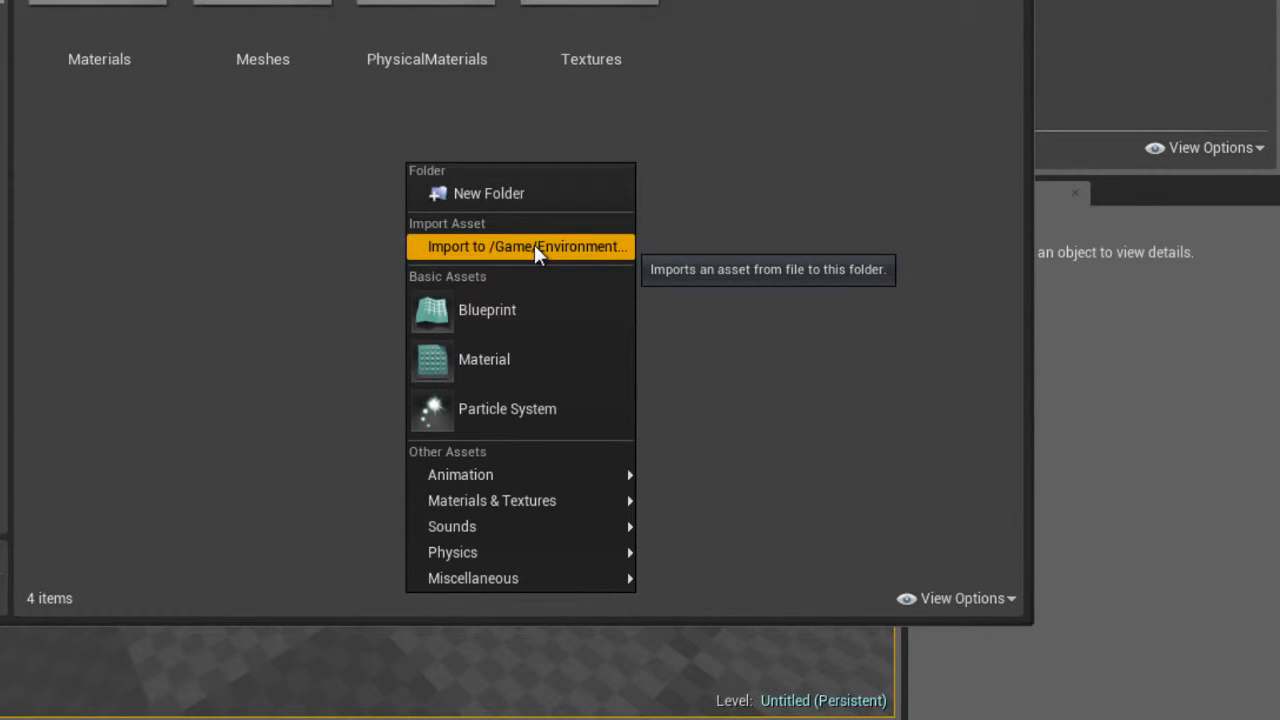
click(521, 246)
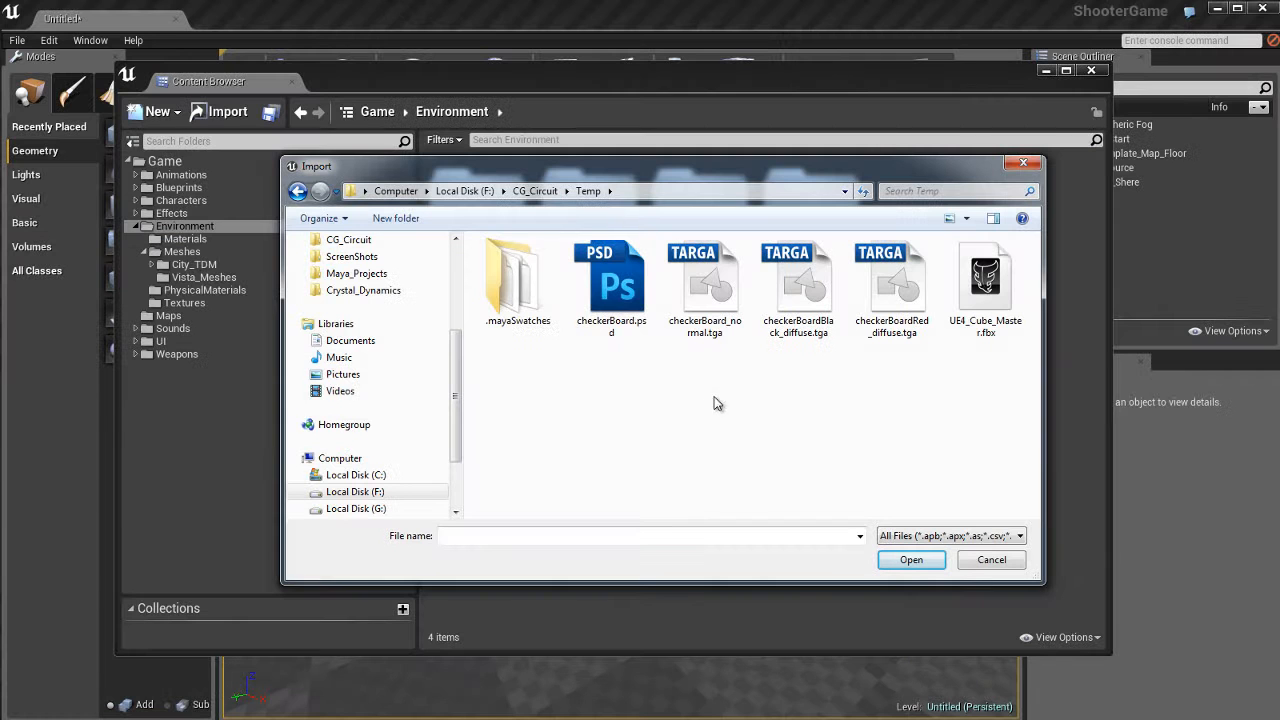
mouse_move(950, 370)
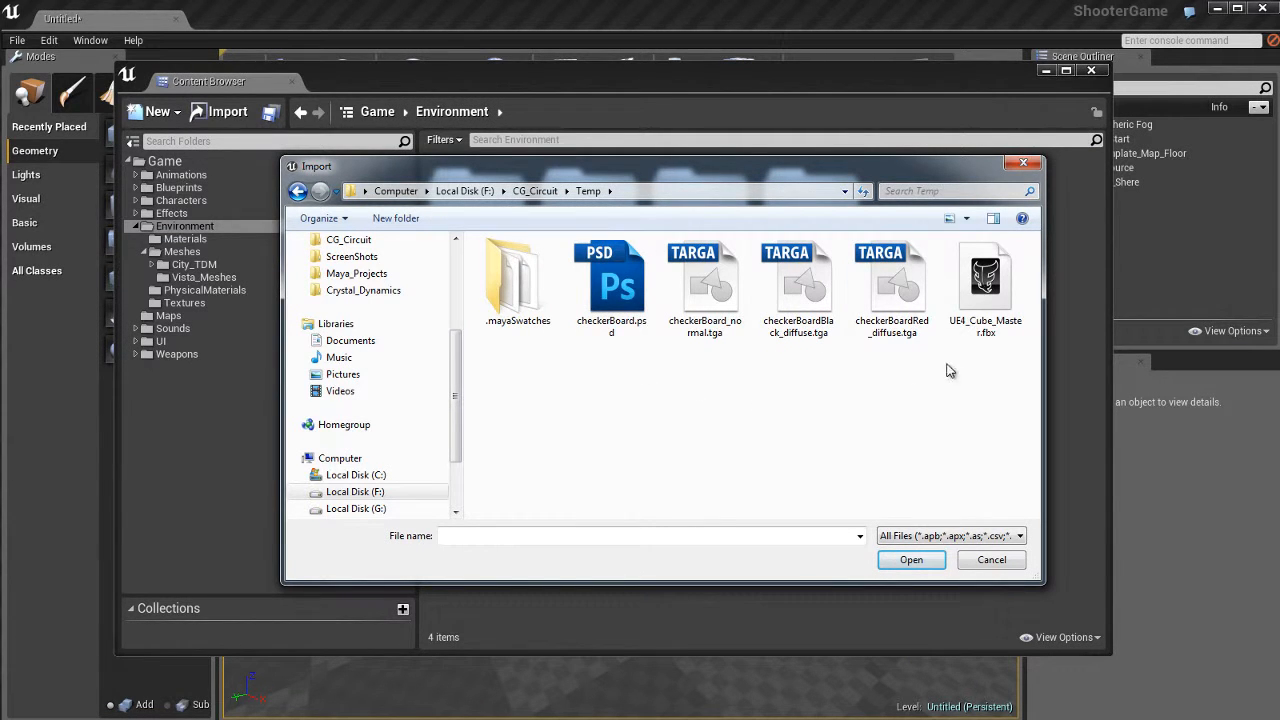
click(986, 280)
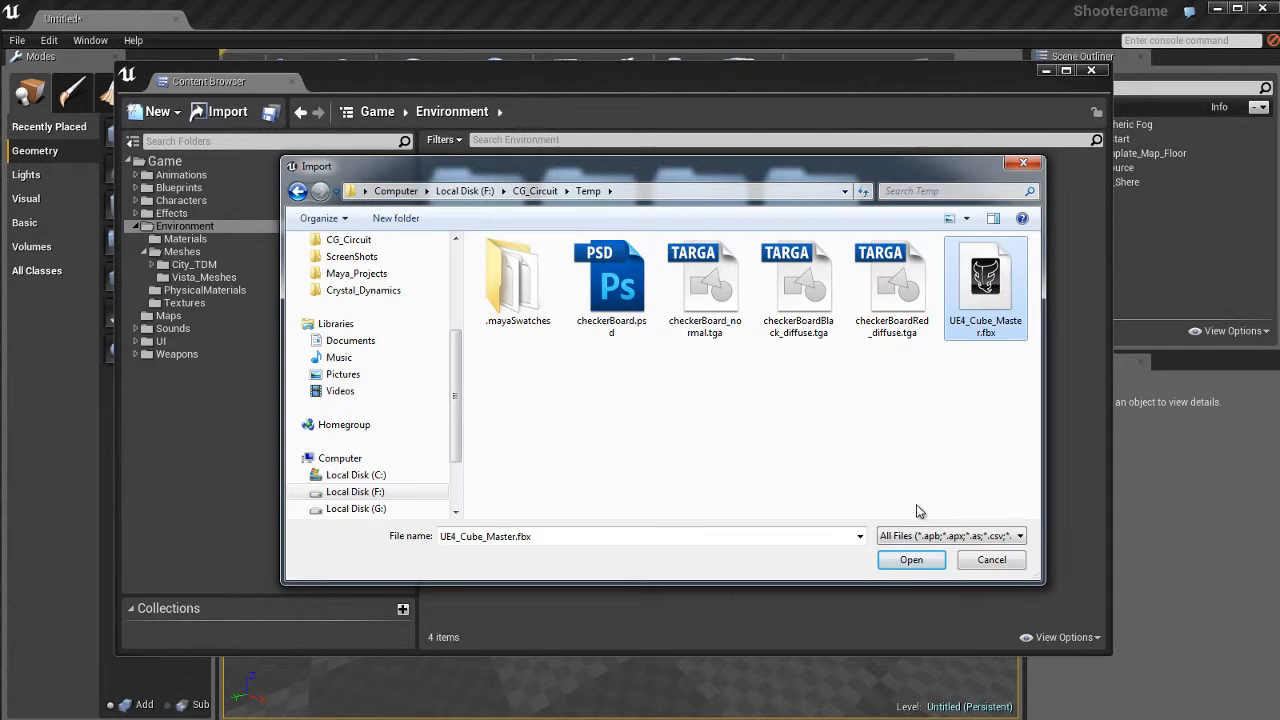
click(908, 558)
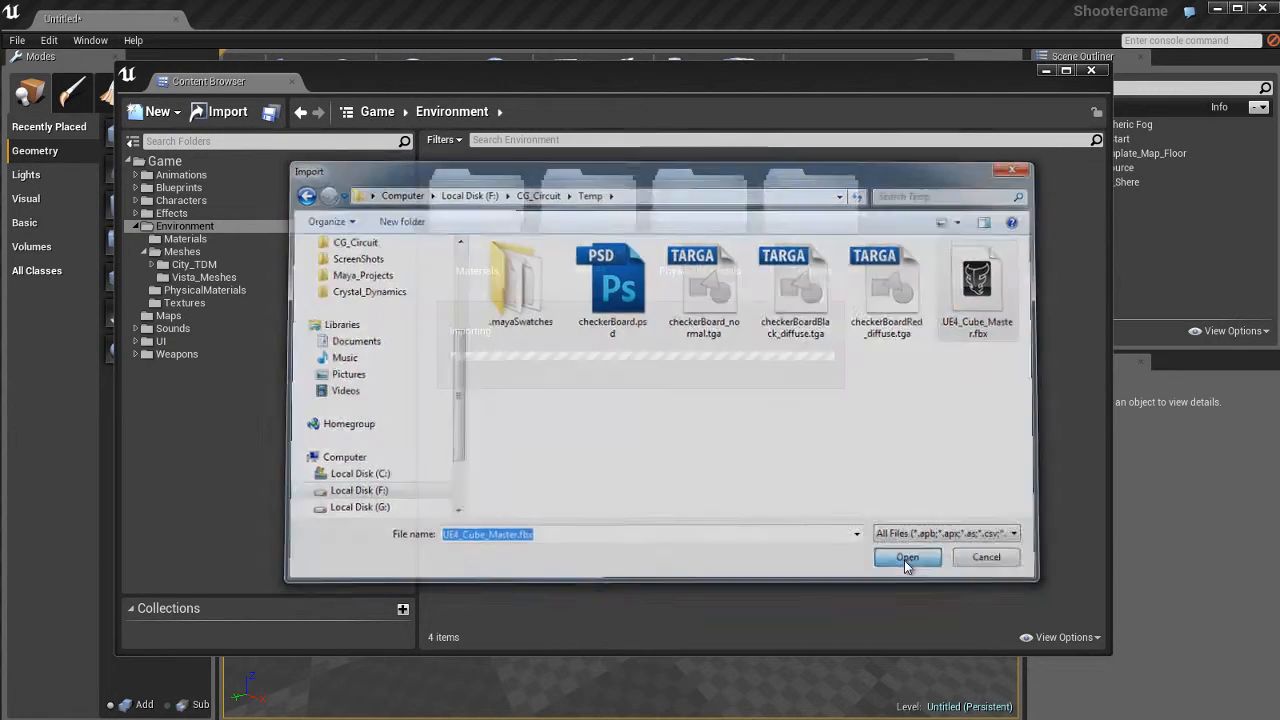
Enable Import Mesh LODs, Import Materials and Import Textures under Advanced, keeping LOD Group None
click(907, 557)
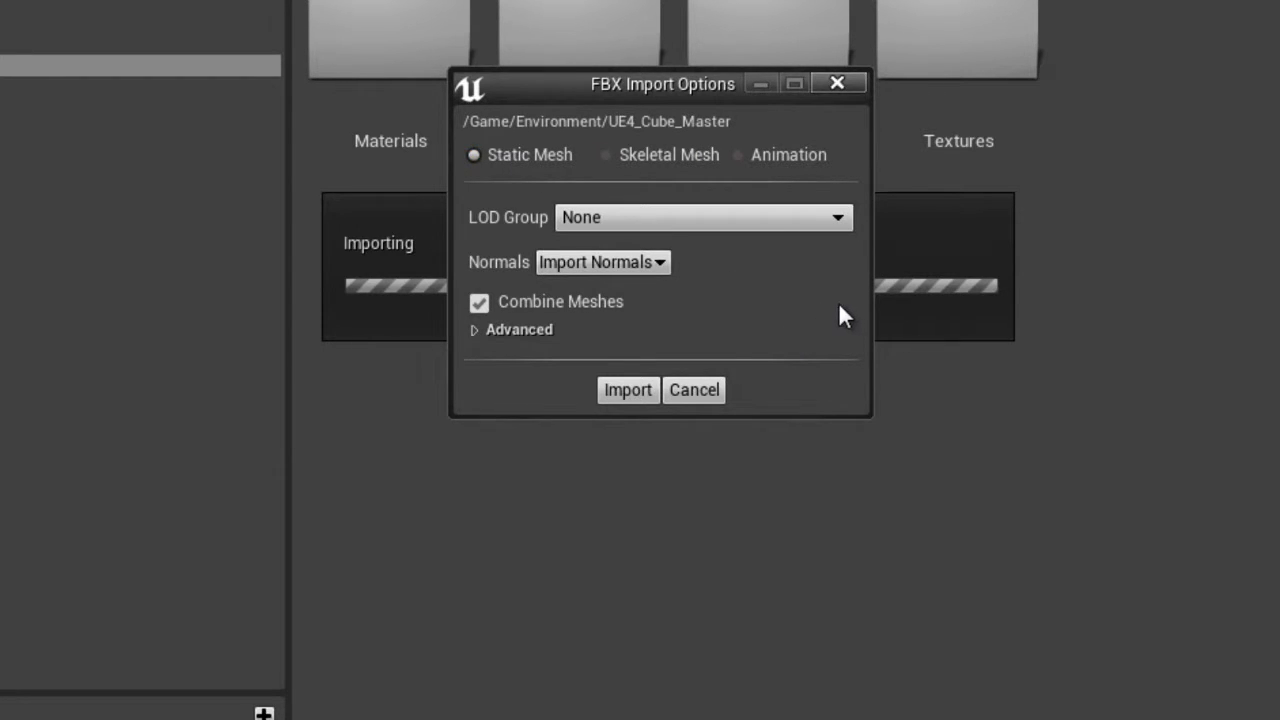
click(510, 329)
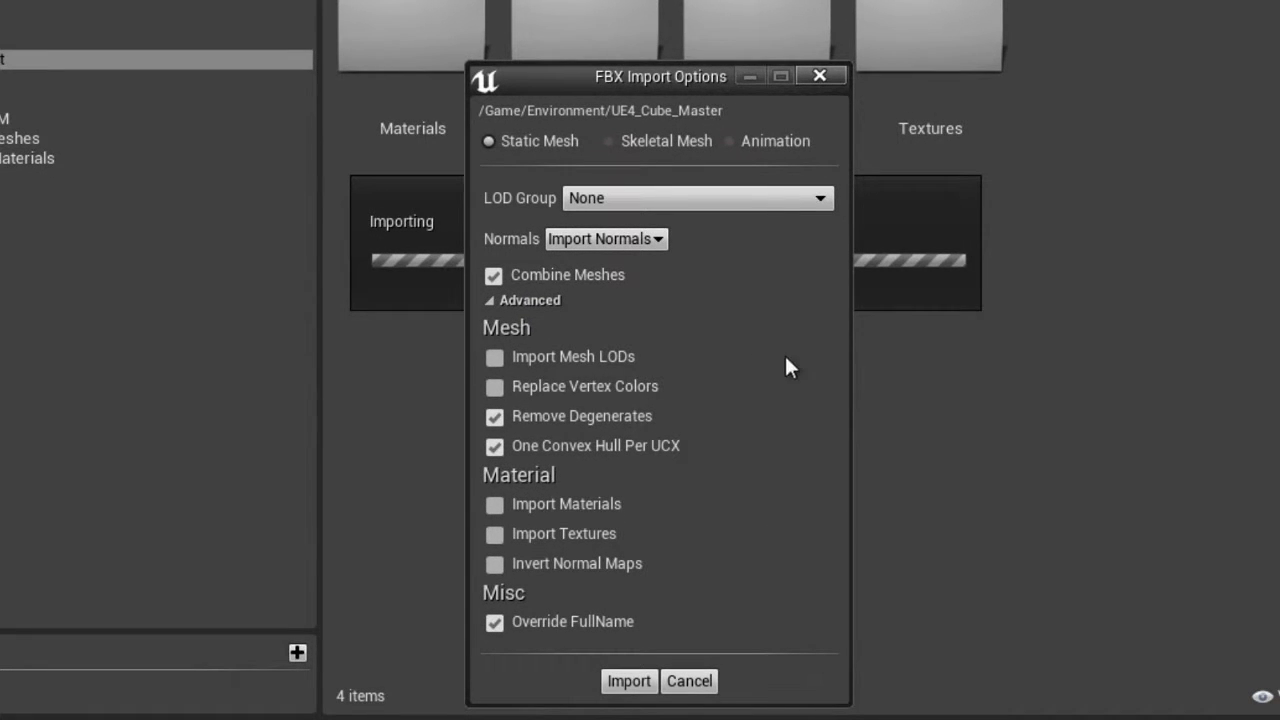
mouse_move(735, 542)
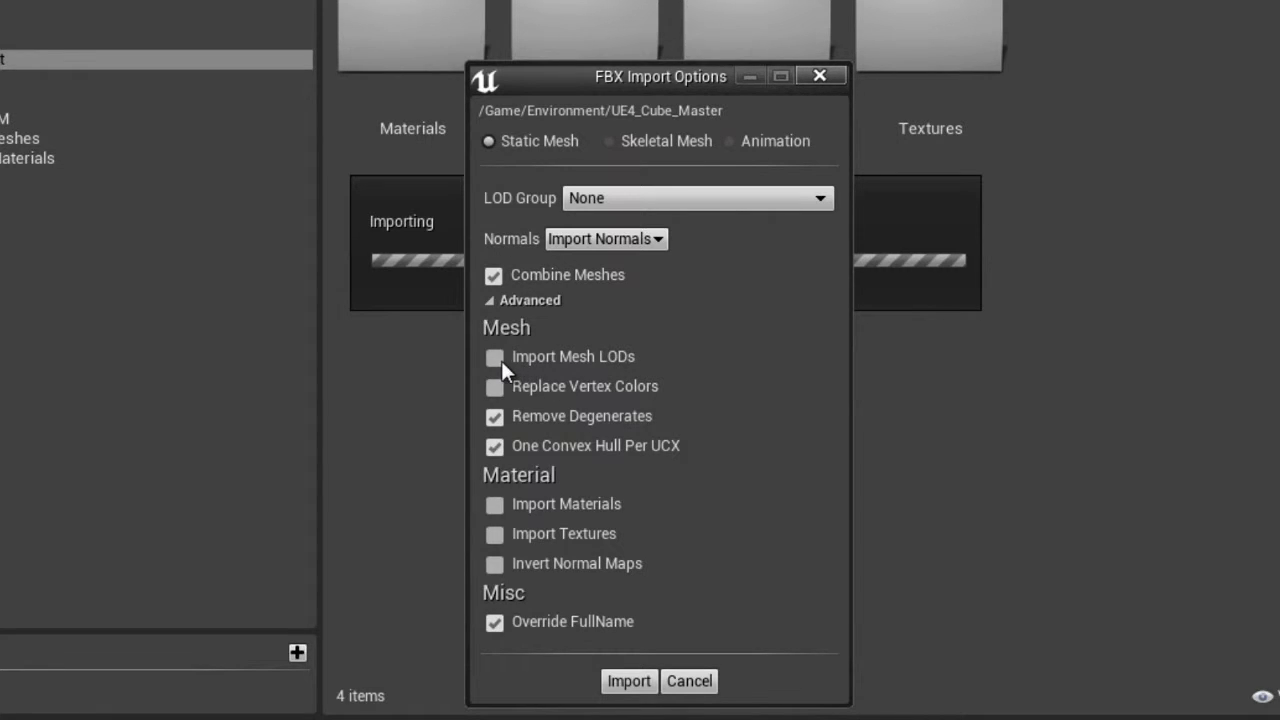
click(493, 357)
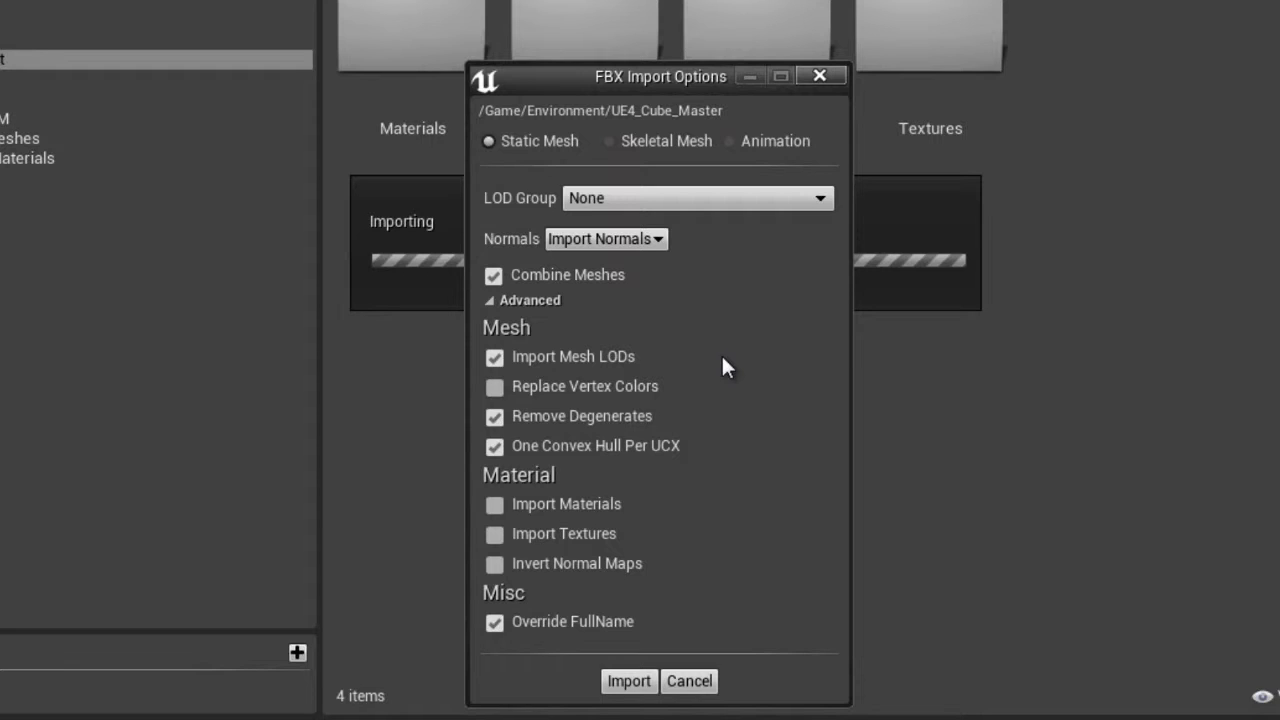
mouse_move(755, 518)
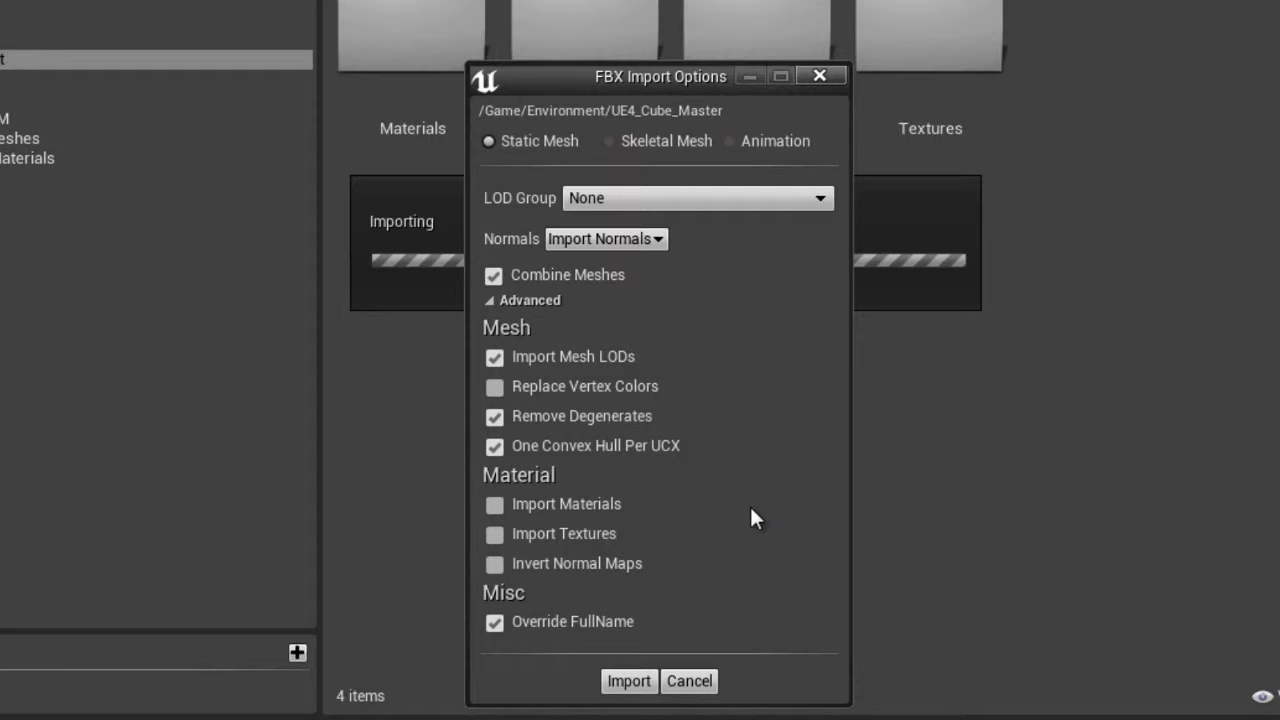
mouse_move(527, 542)
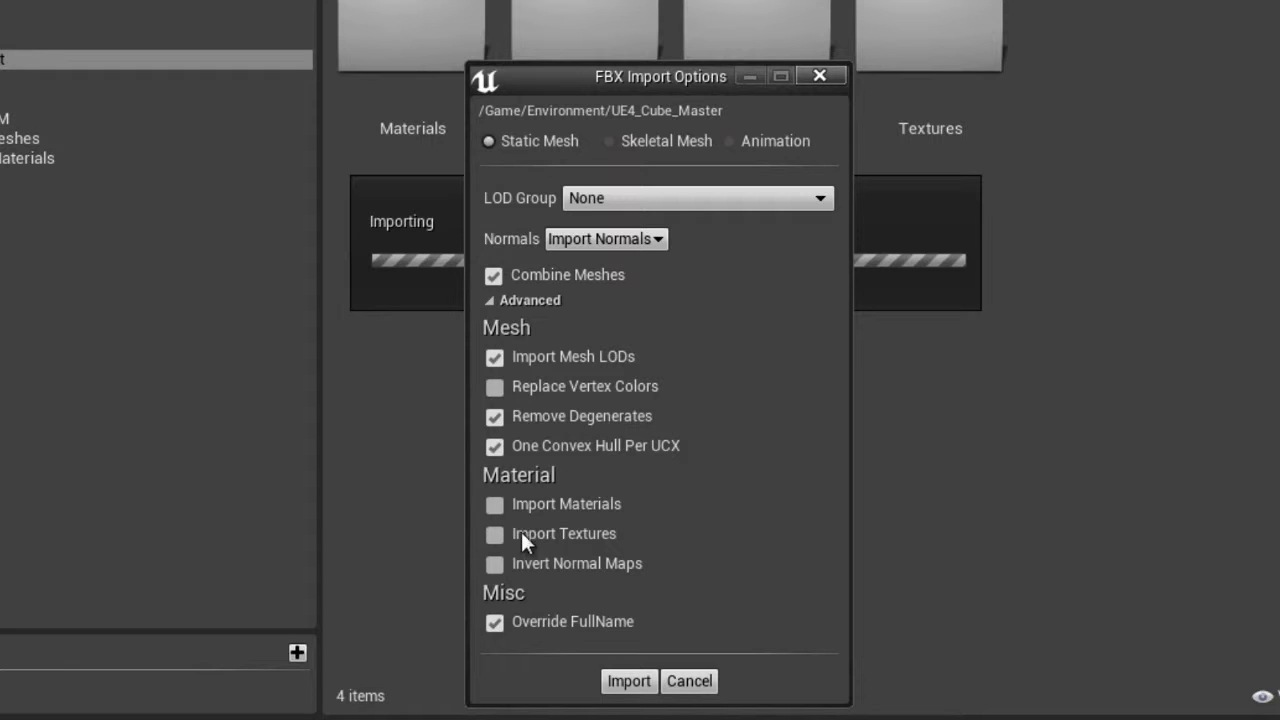
click(493, 504)
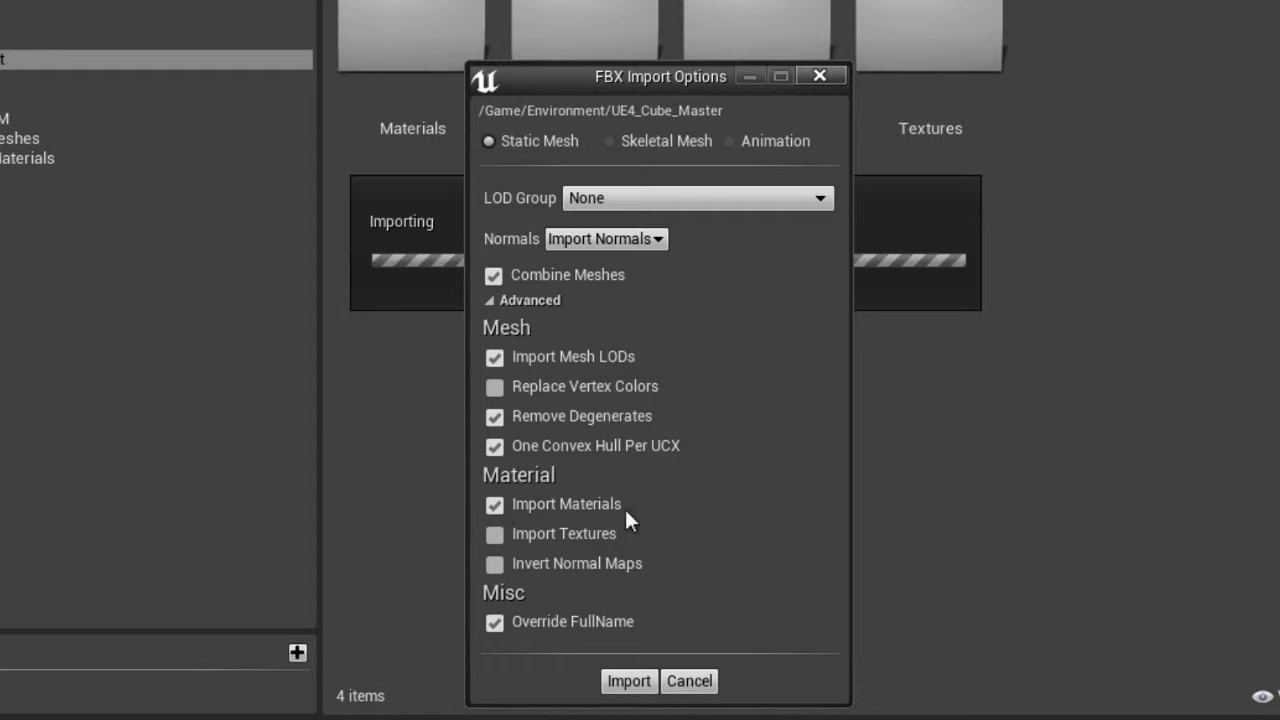
click(494, 534)
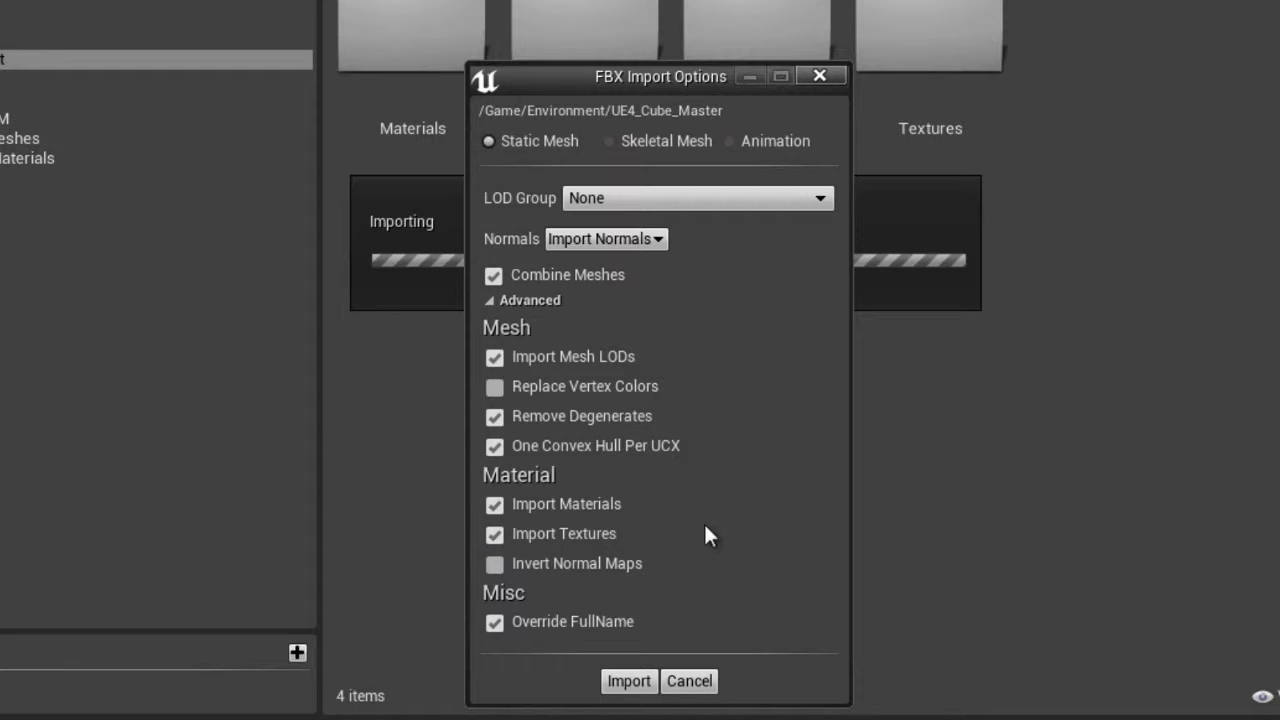
mouse_move(765, 533)
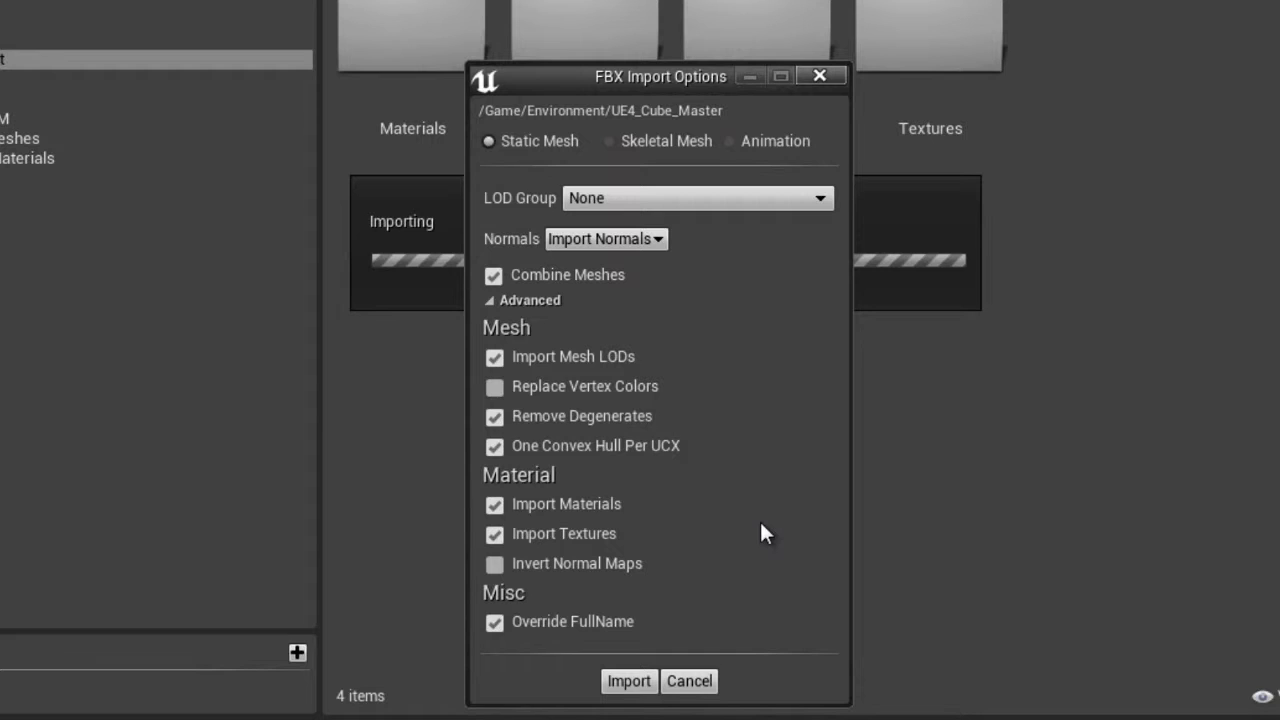
mouse_move(780, 478)
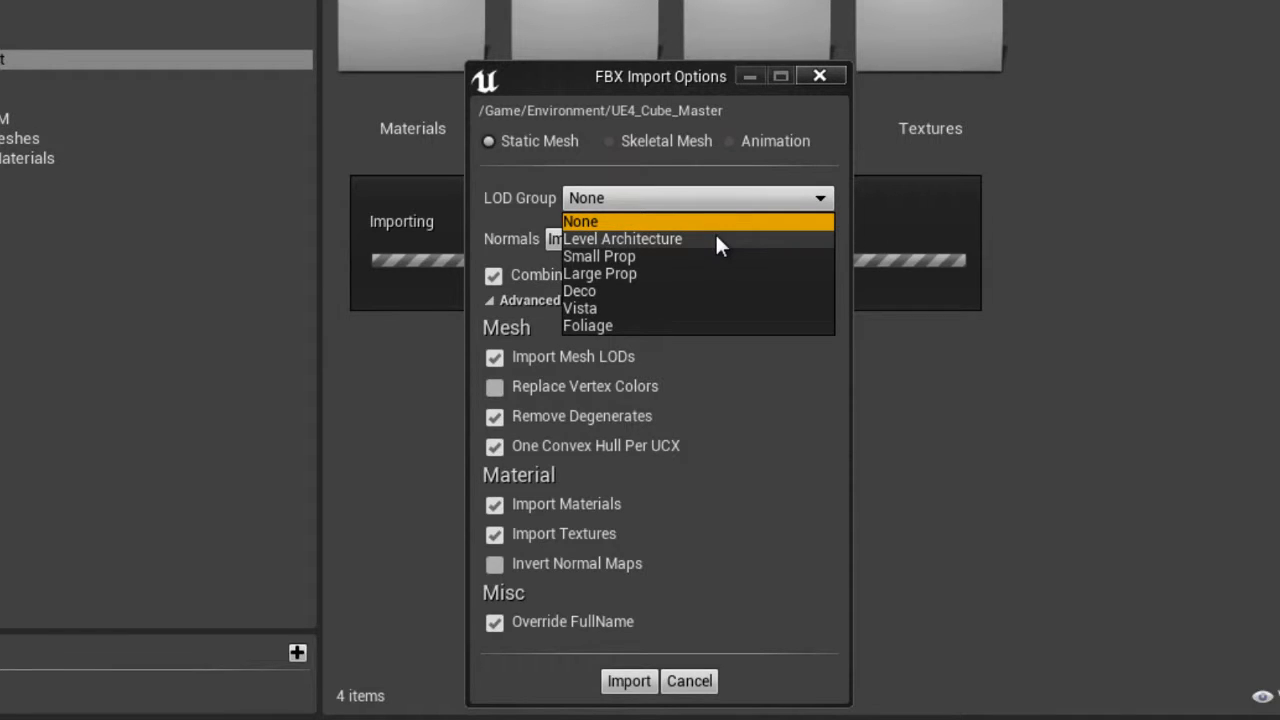
mouse_move(732, 258)
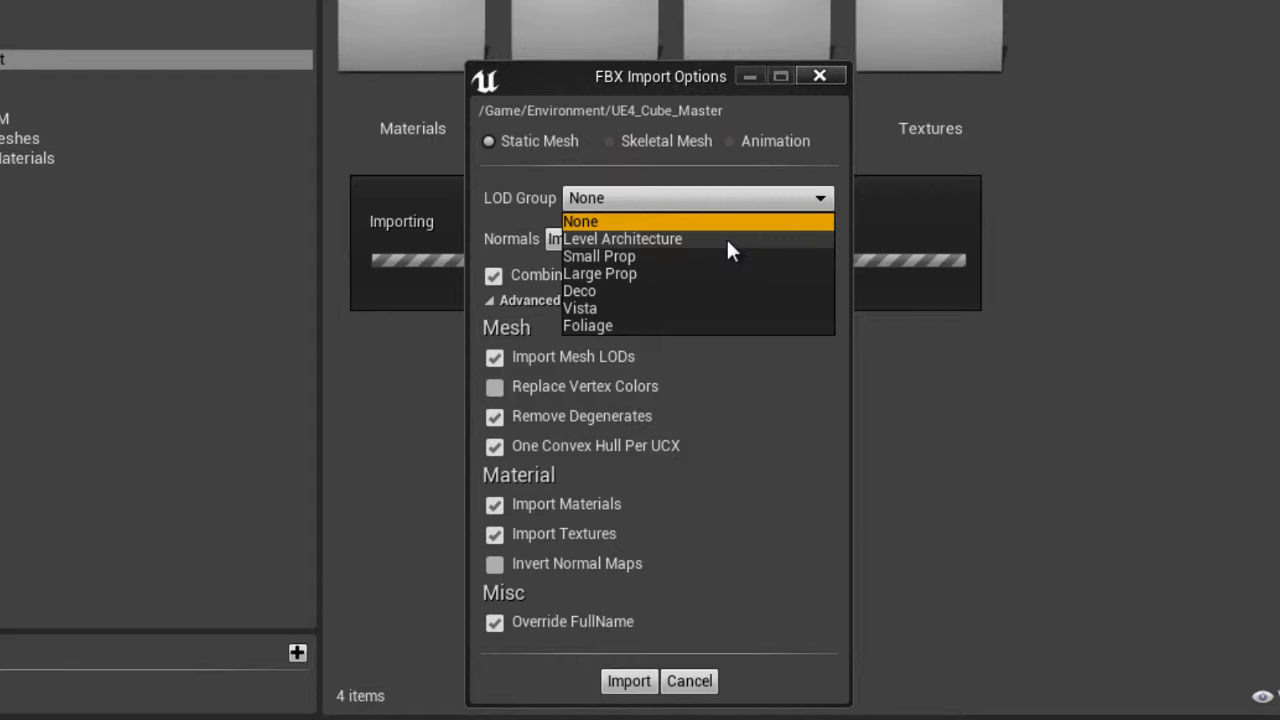
mouse_move(757, 265)
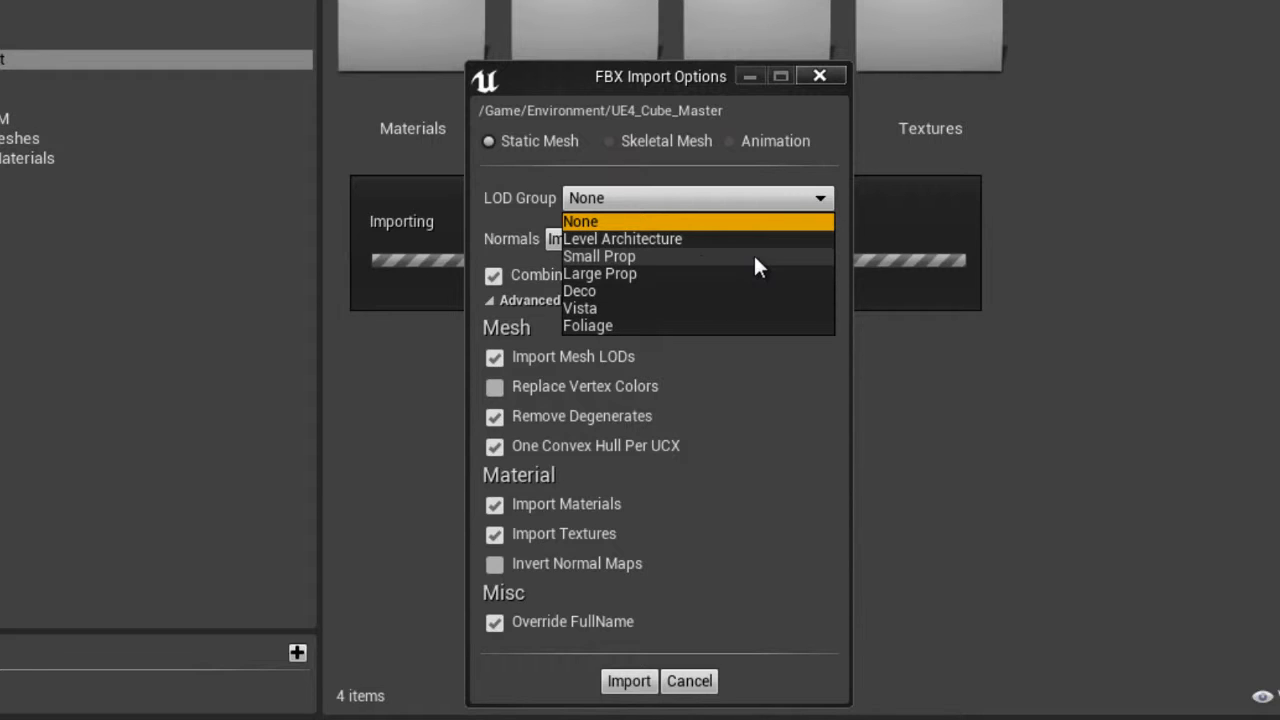
mouse_move(725, 265)
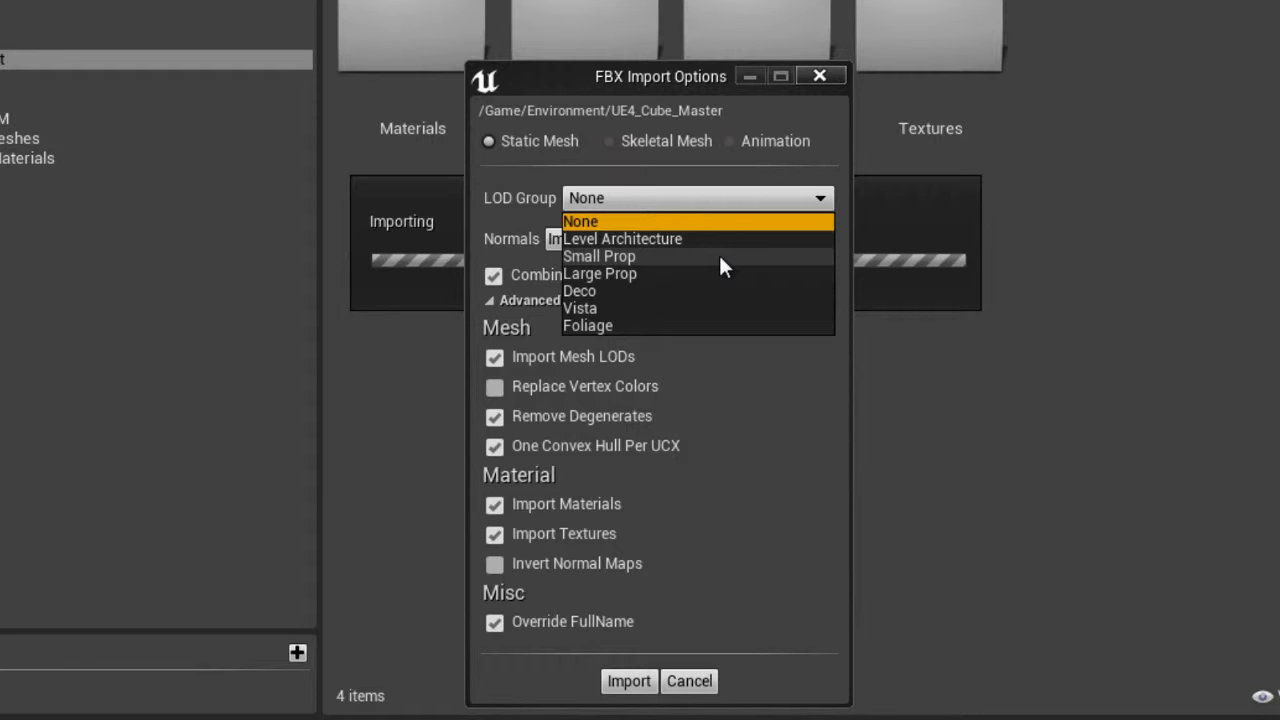
click(582, 221)
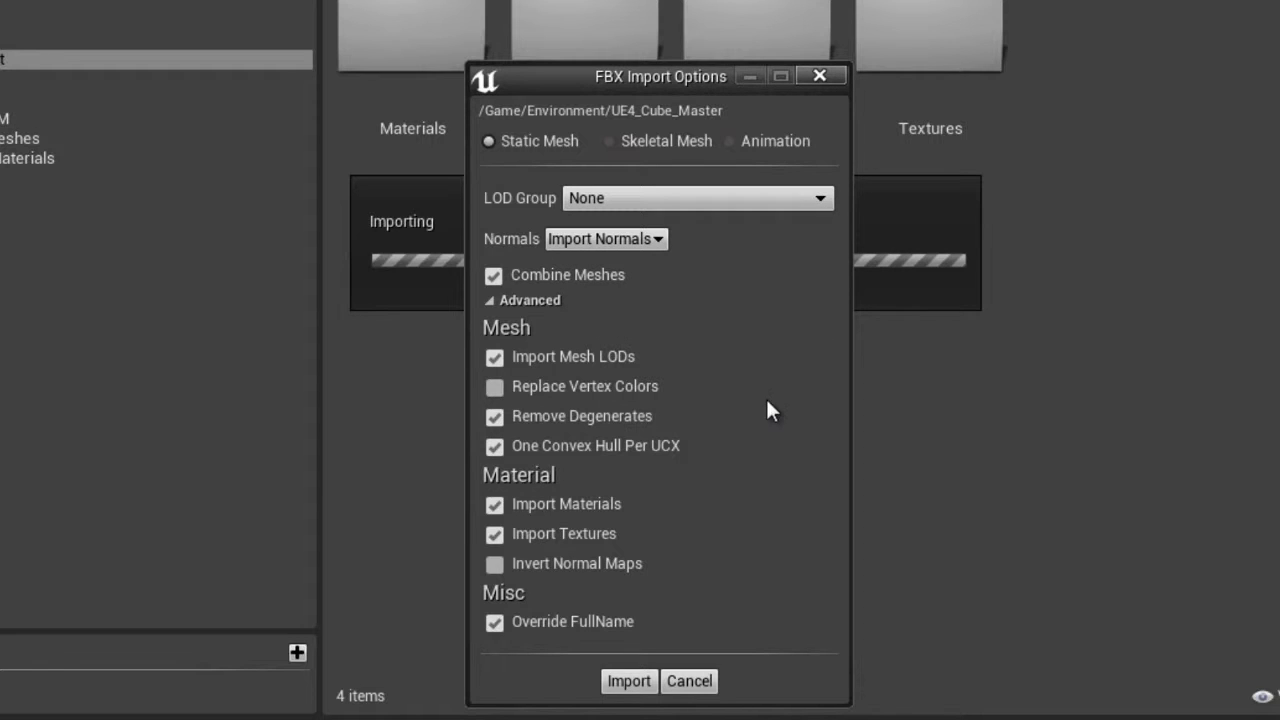
mouse_move(780, 600)
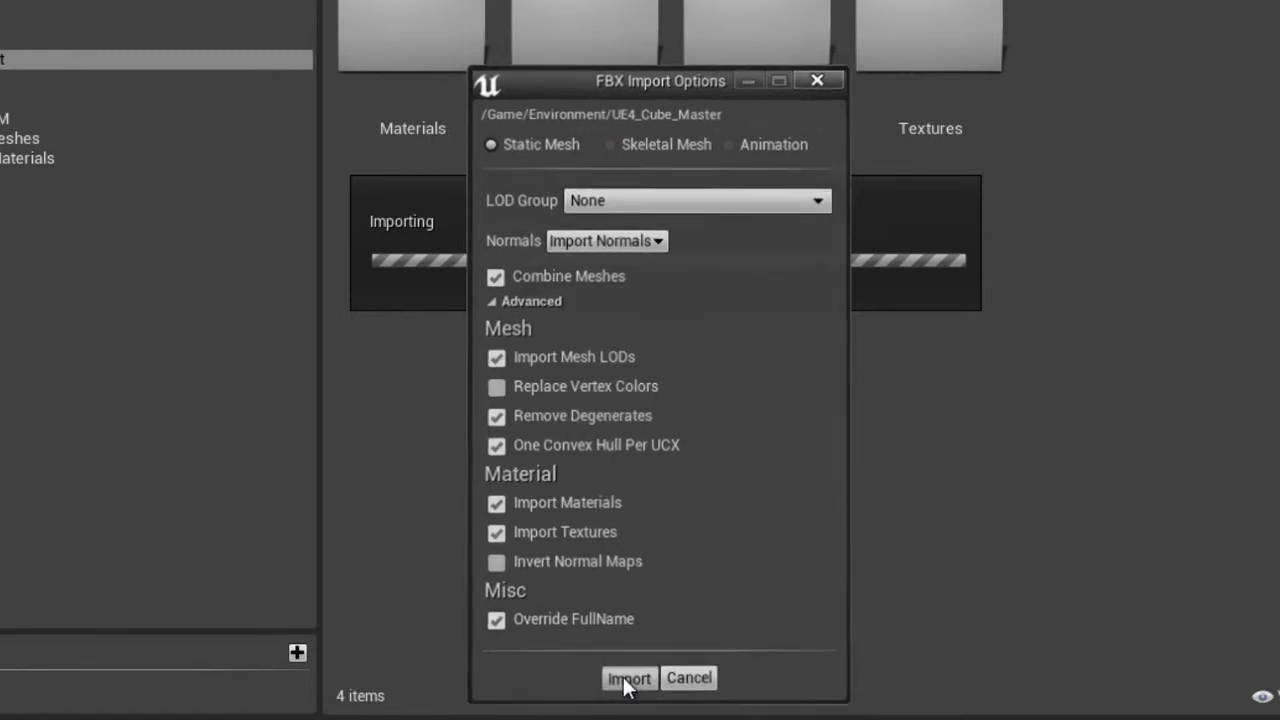
Run the import, then select checkerBoard_normal, Checker_Red_mat and the UE4_Cube_Master mesh
click(632, 678)
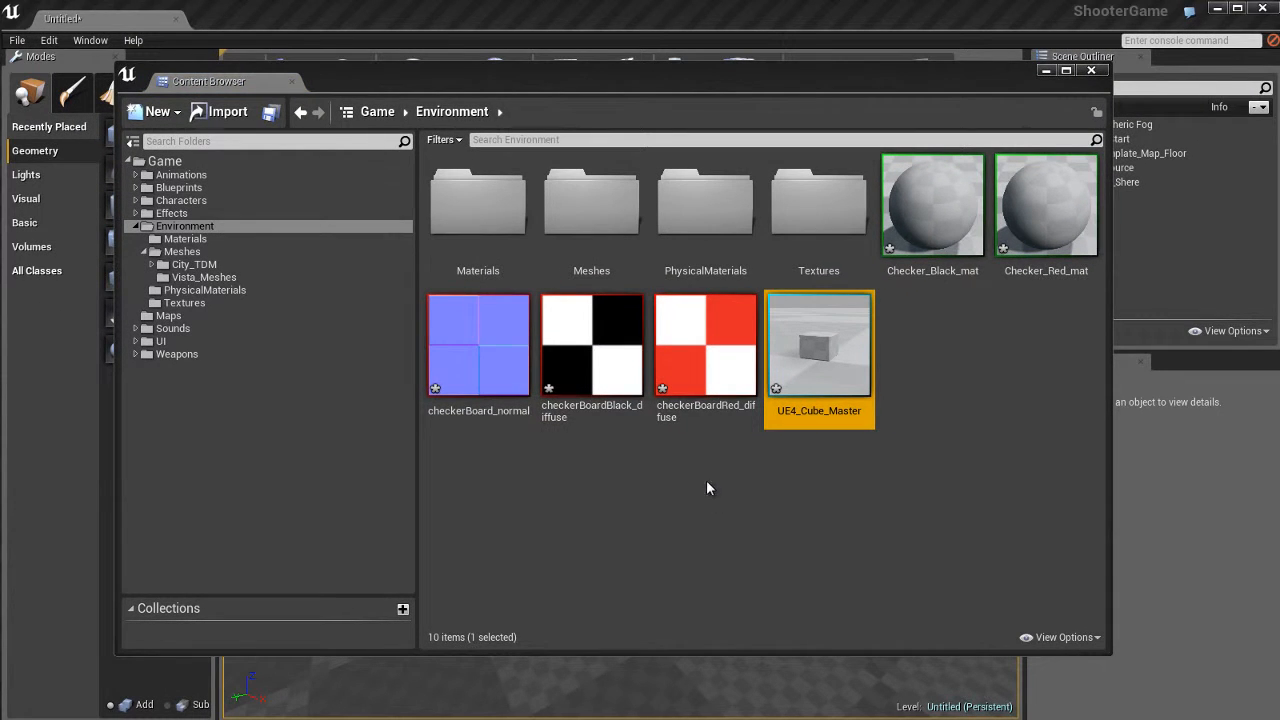
click(478, 345)
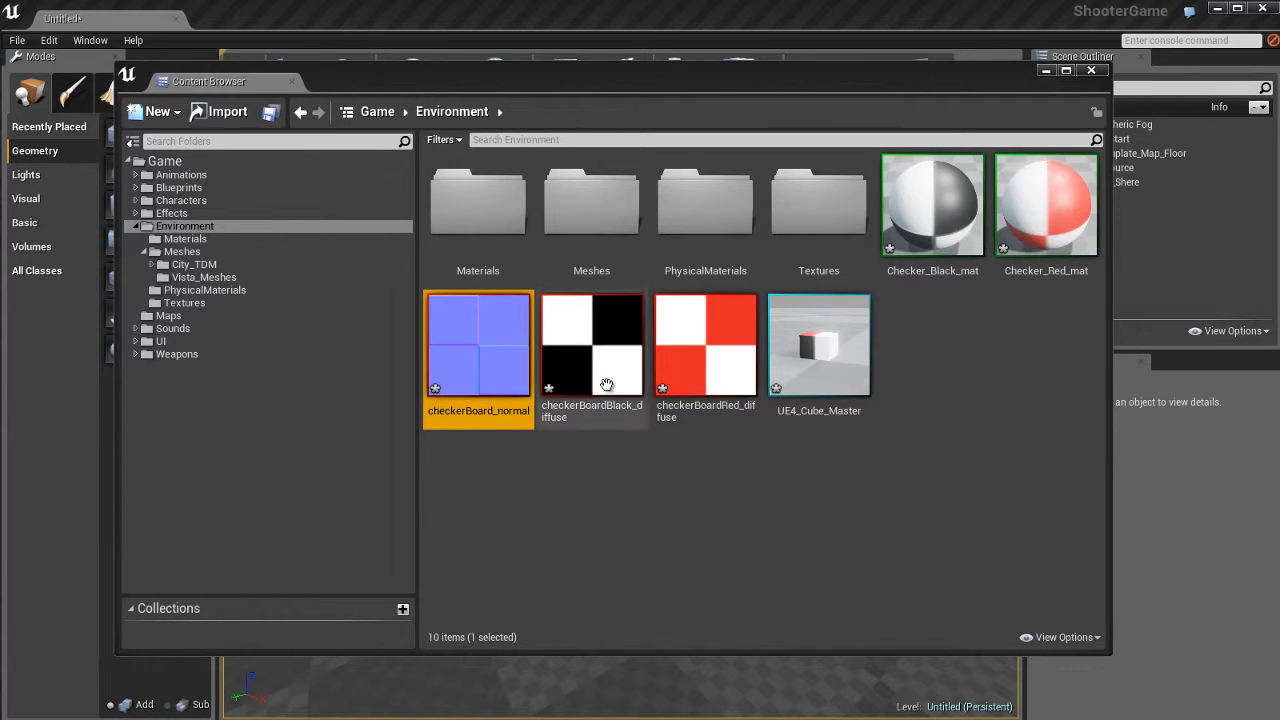
click(705, 345)
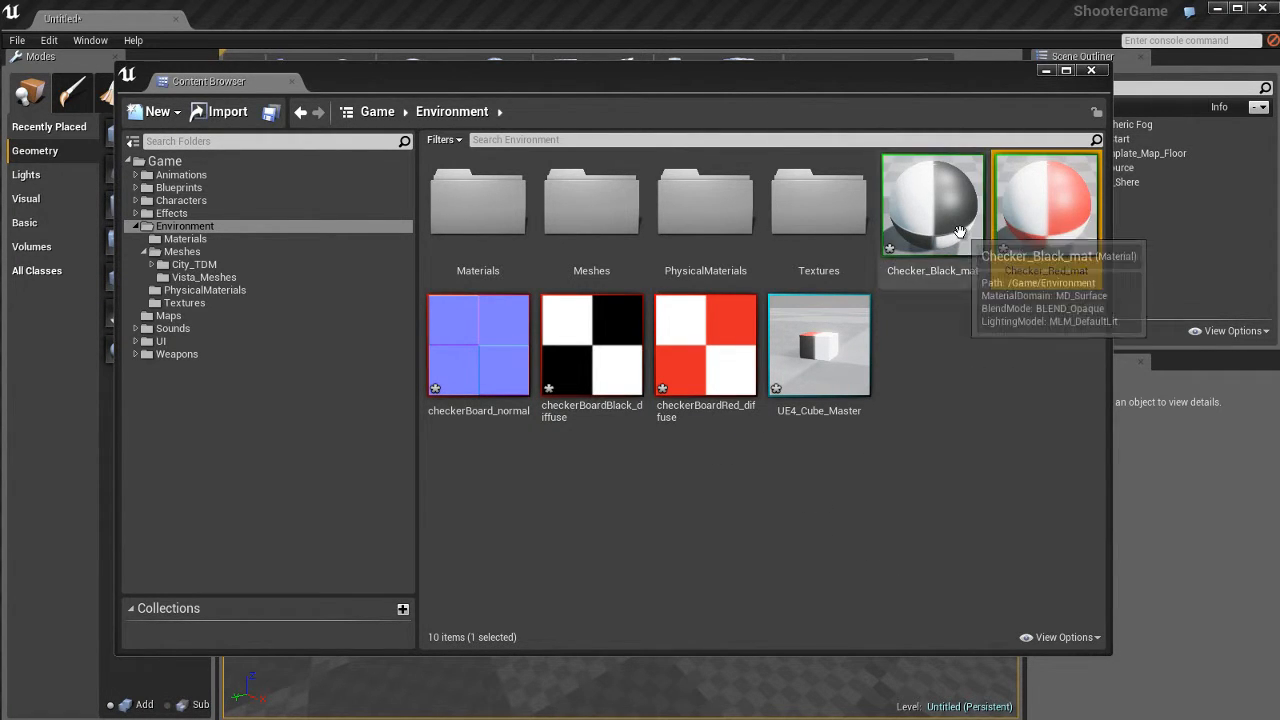
click(819, 345)
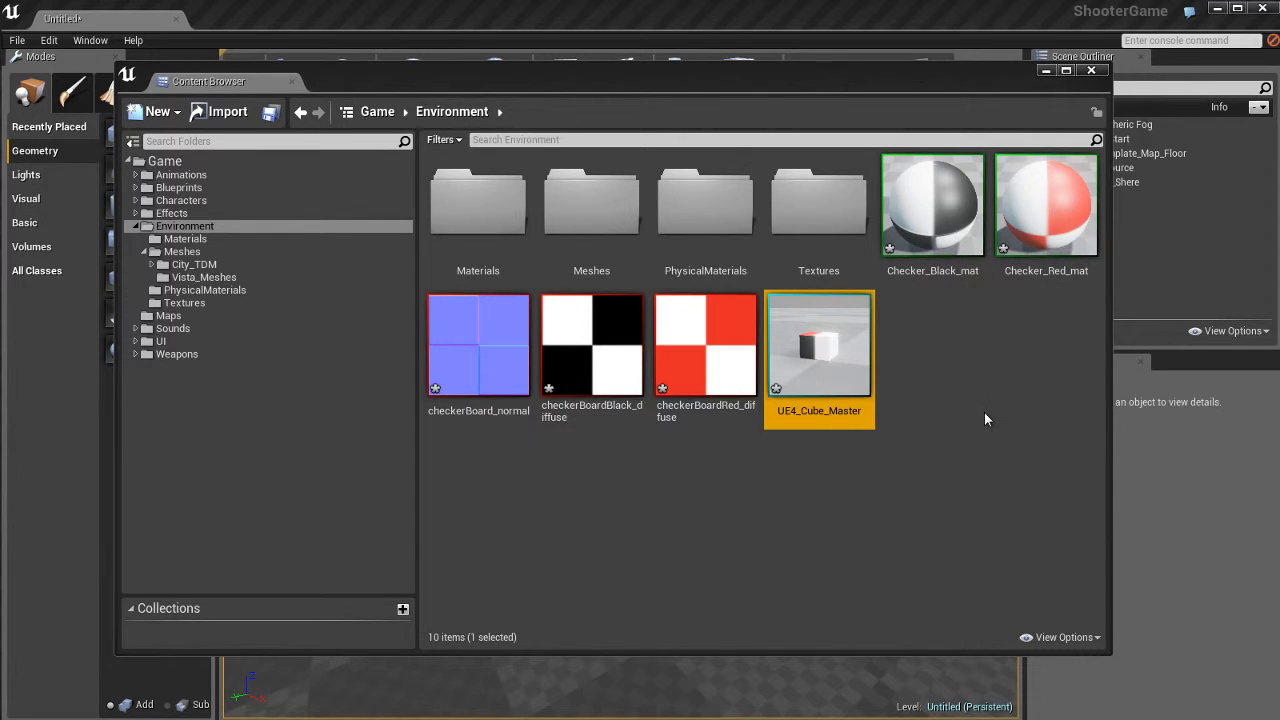
mouse_move(933, 205)
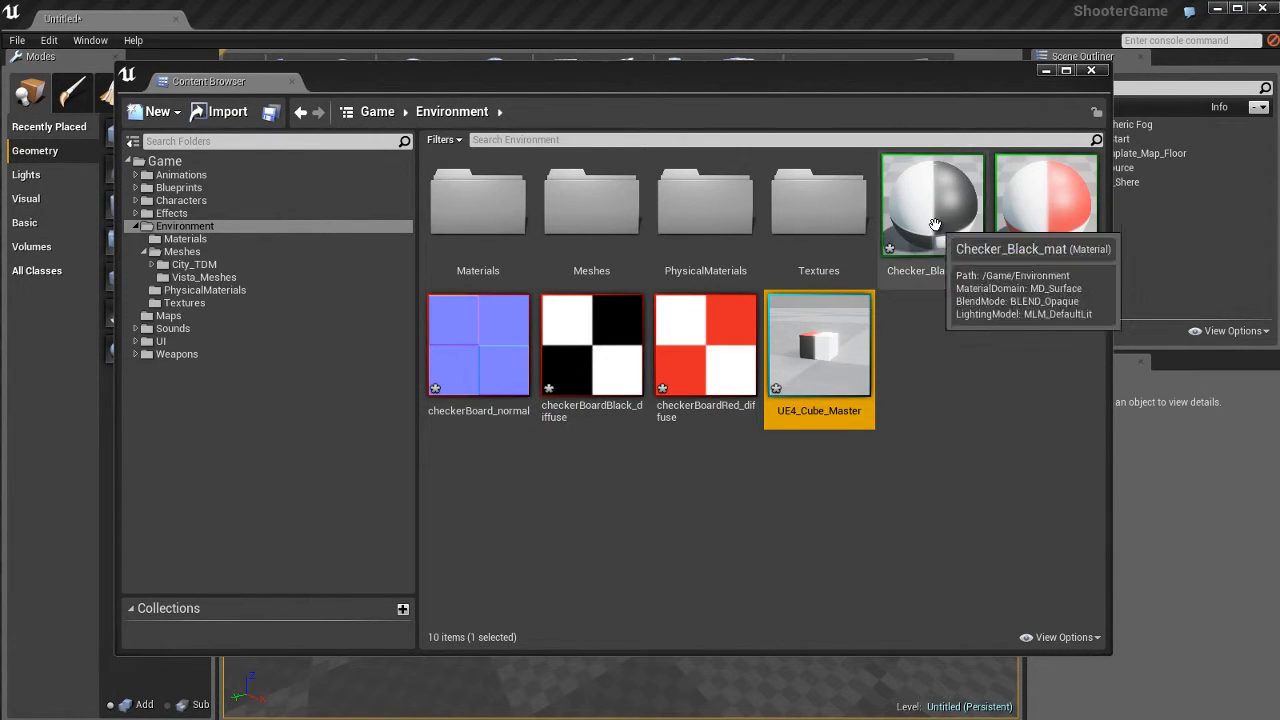
Select Checker_Black_mat and open it in the Material Editor
click(934, 205)
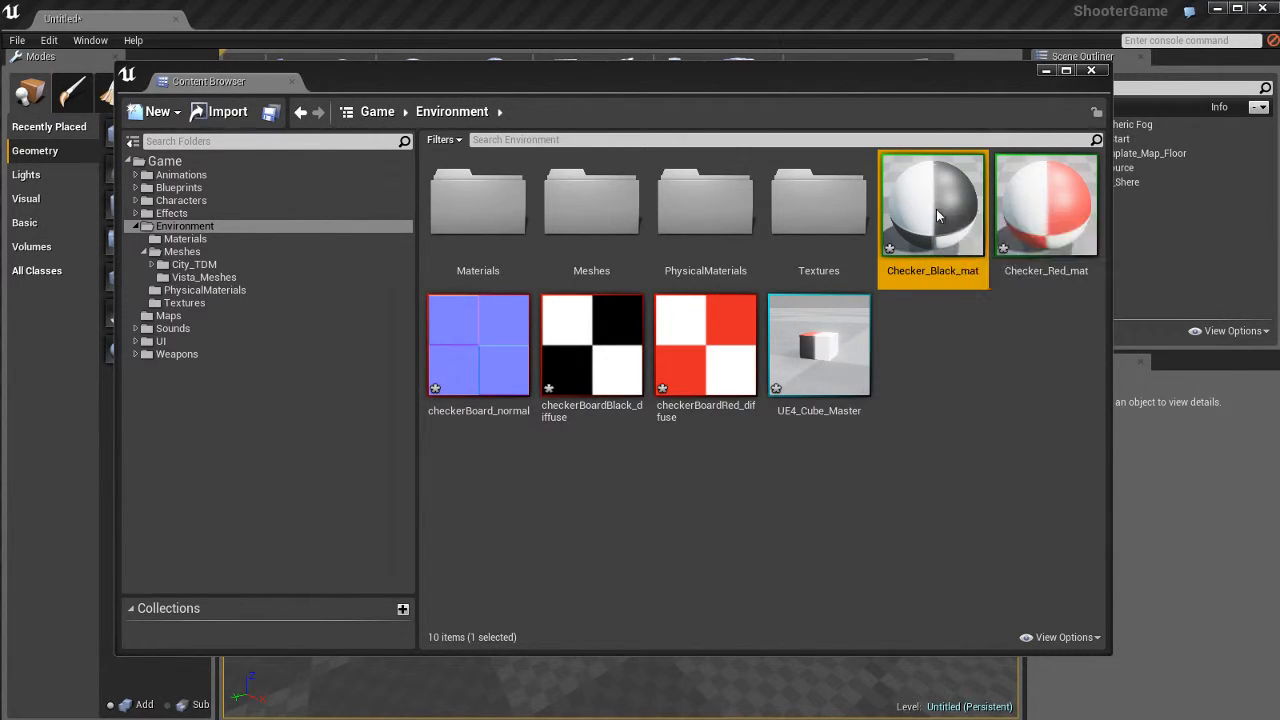
double_click(935, 205)
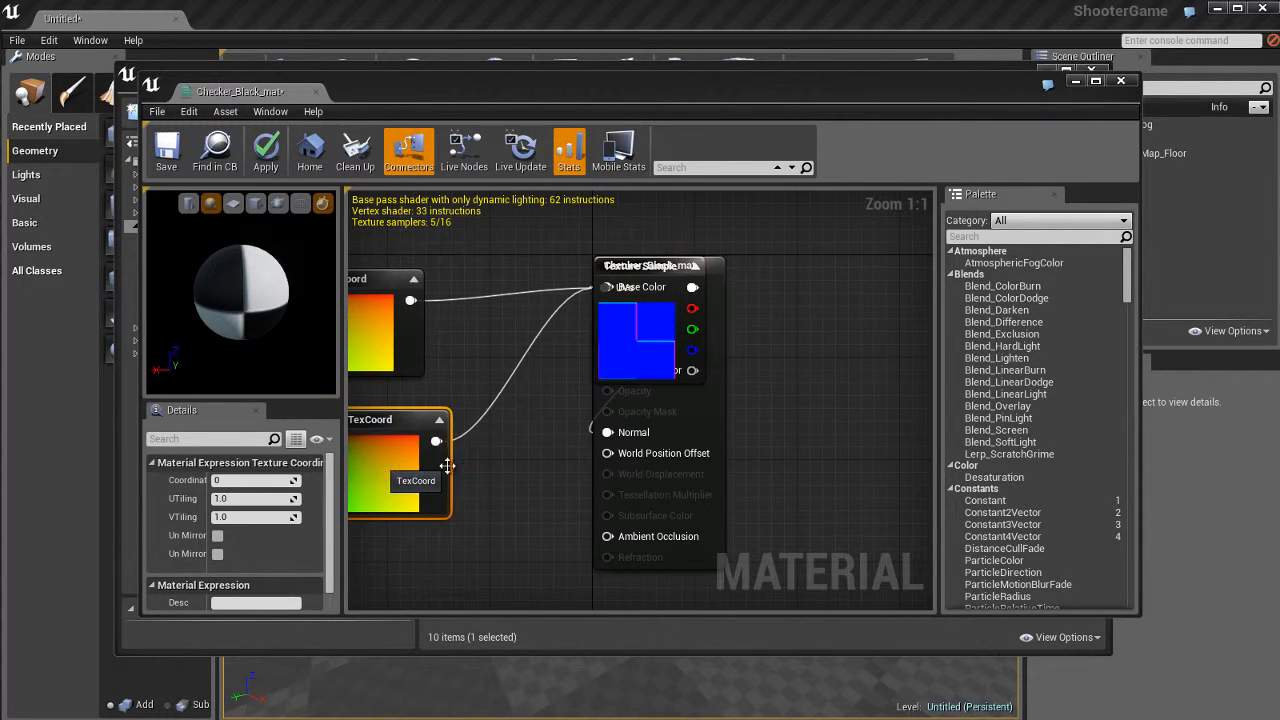
Zoom Checker_Black_mat's graph and select the normal map texture sample node
scroll(down, 3)
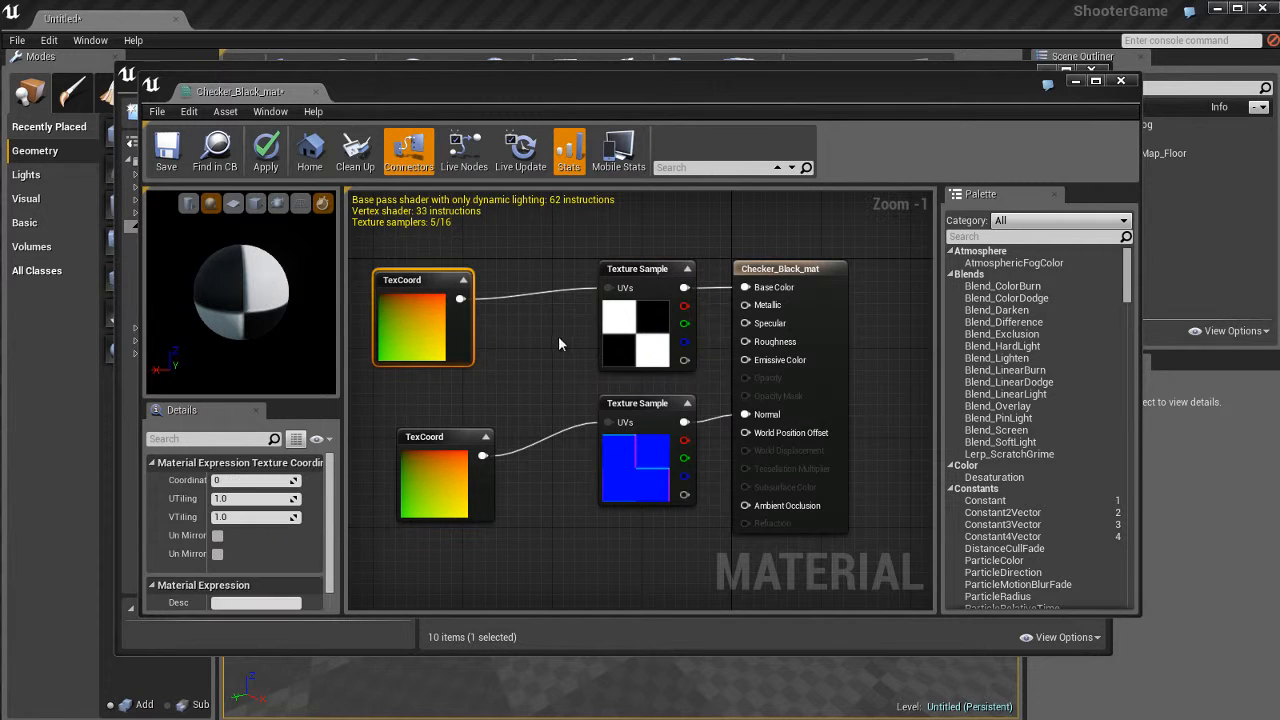
mouse_move(635, 468)
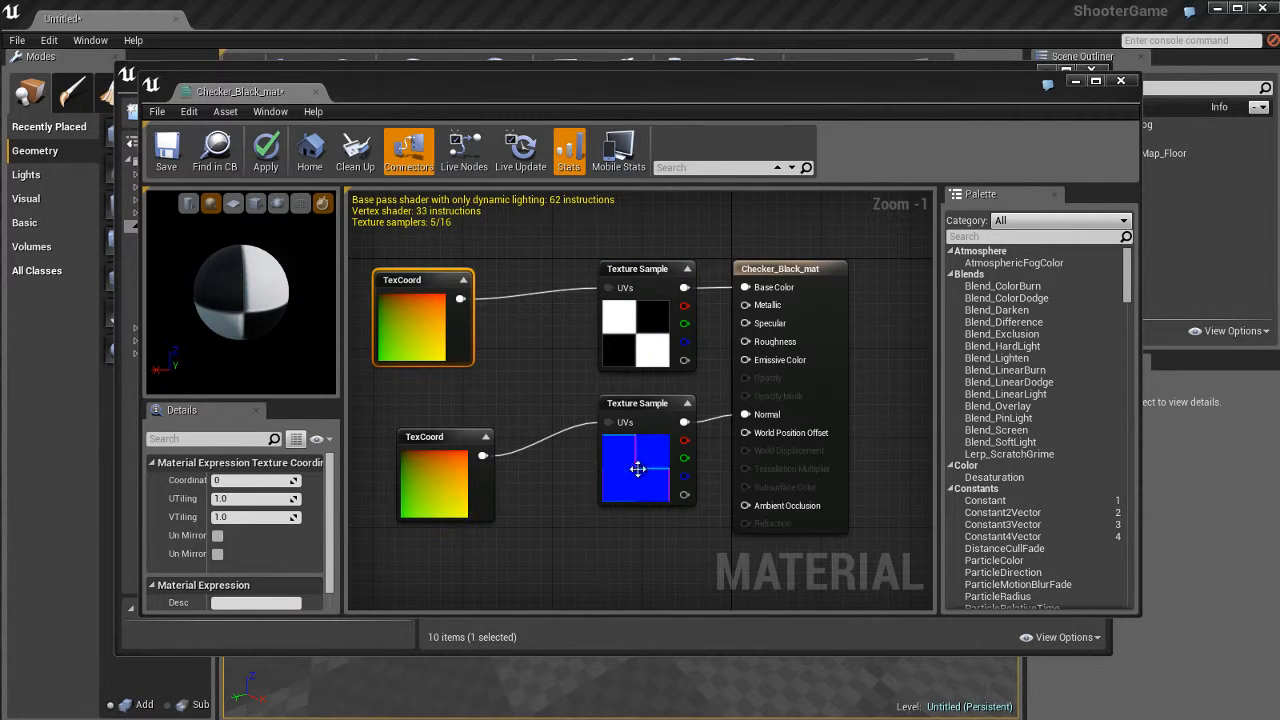
click(635, 468)
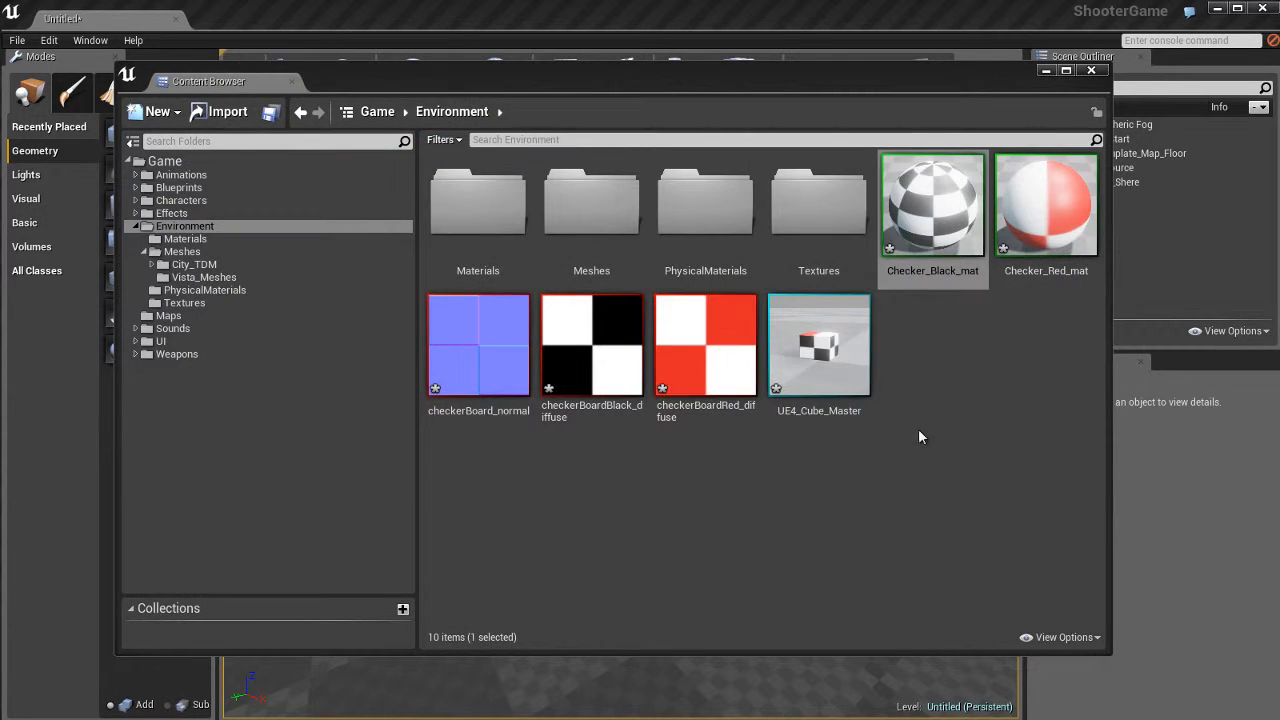
Open Checker_Red_mat and set its TexCoord node's UTiling and VTiling to 4.0
double_click(1046, 205)
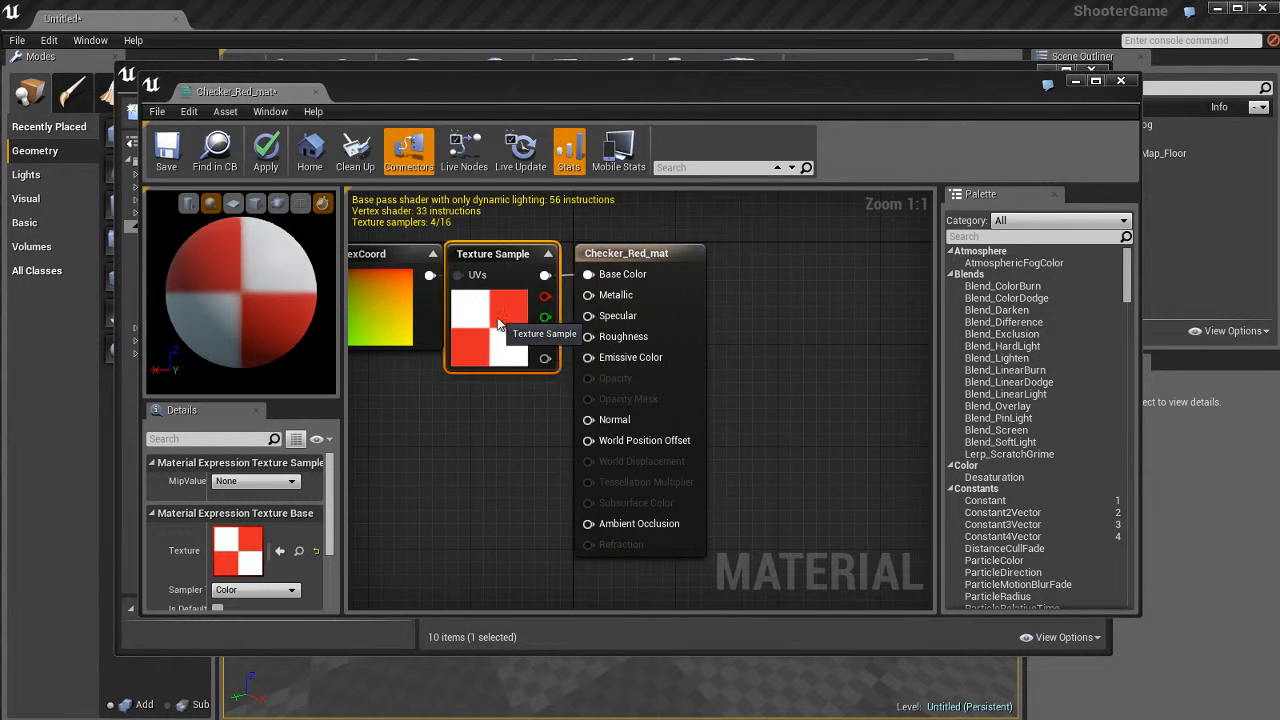
mouse_move(499, 420)
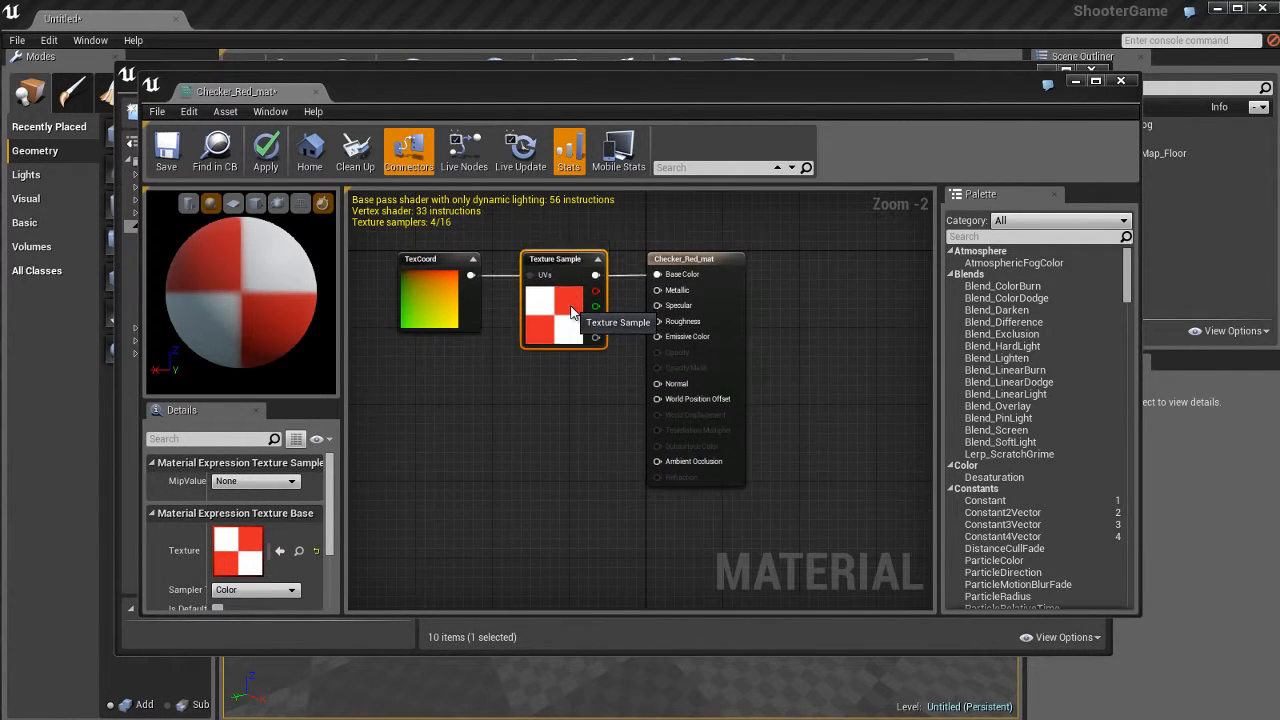
click(700, 258)
text(4)
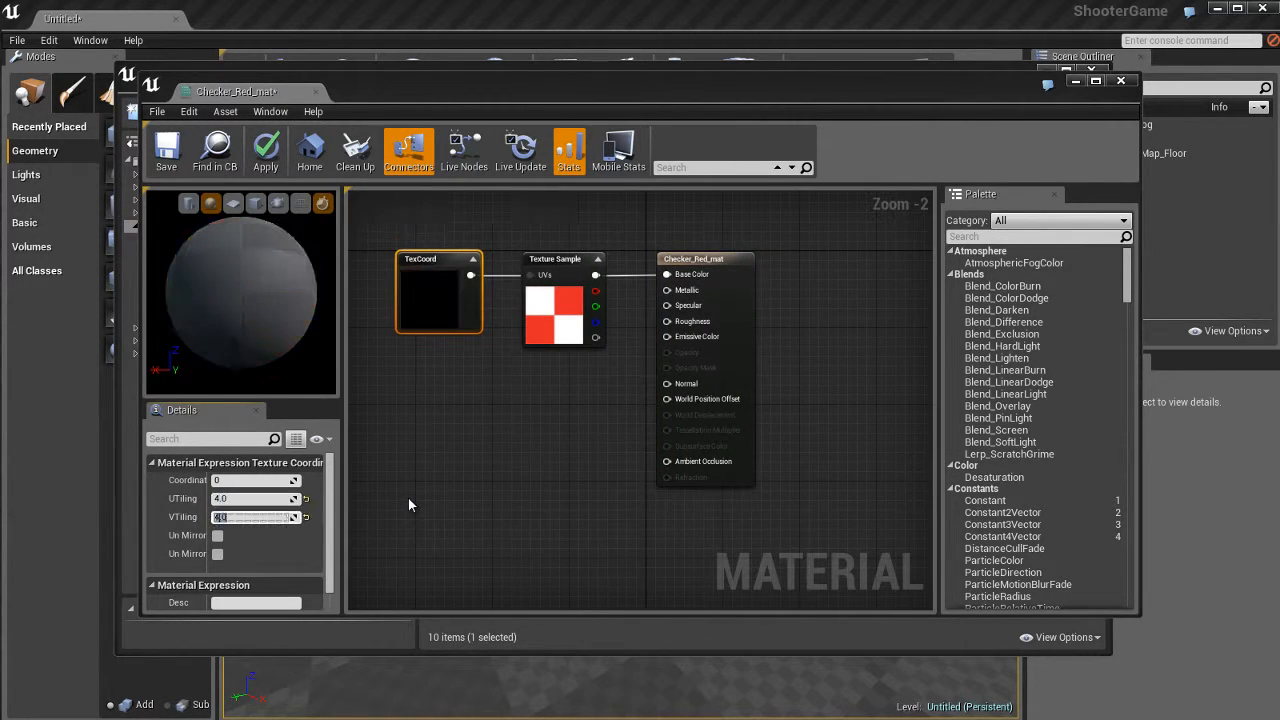
click(265, 150)
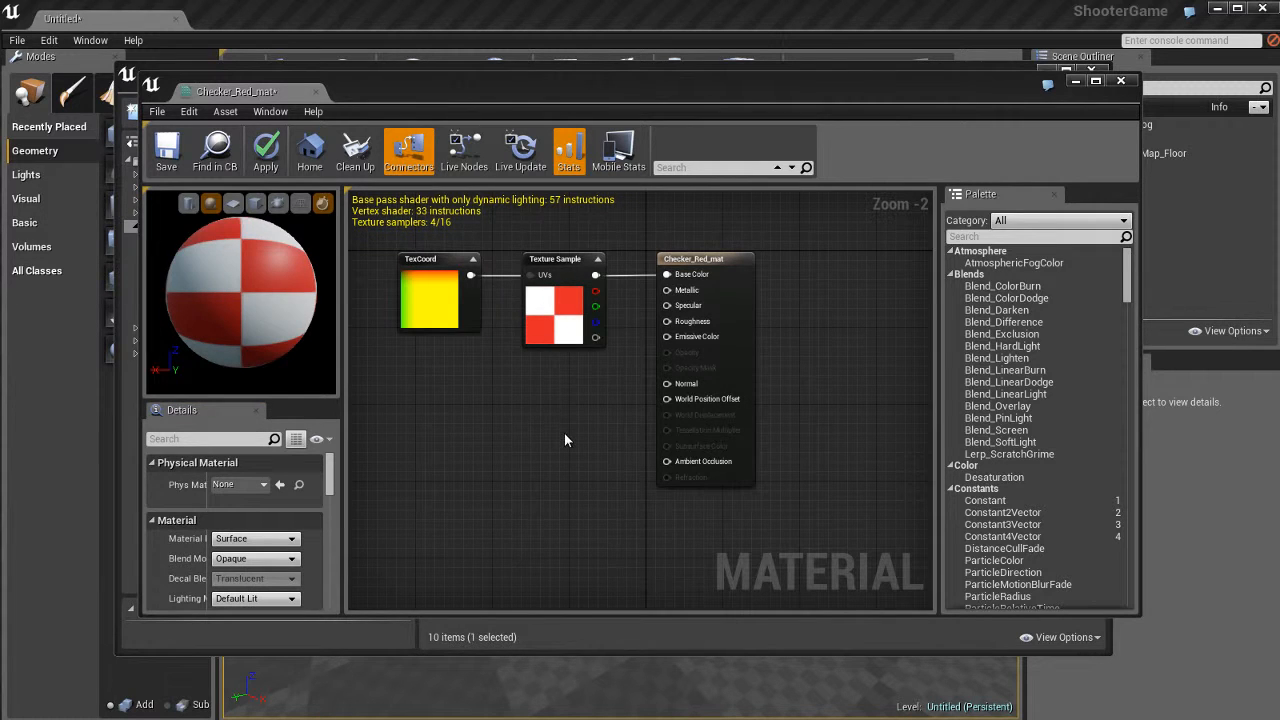
mouse_move(302, 204)
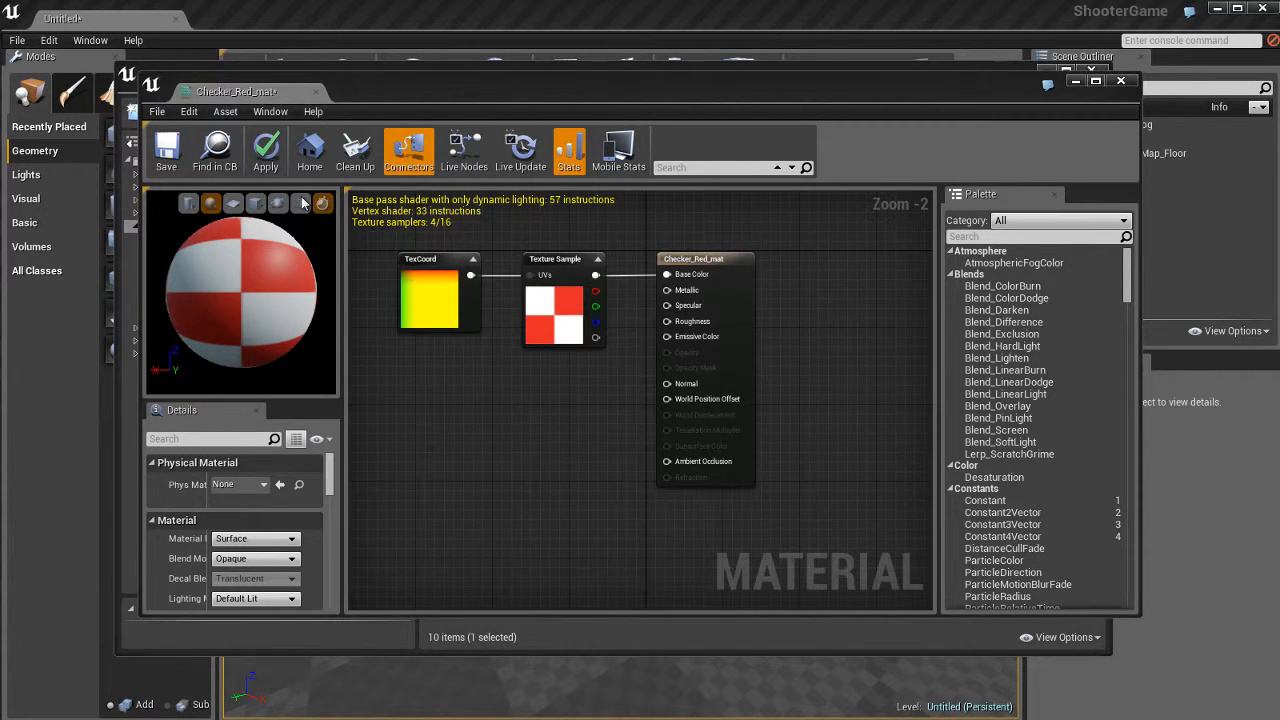
click(265, 150)
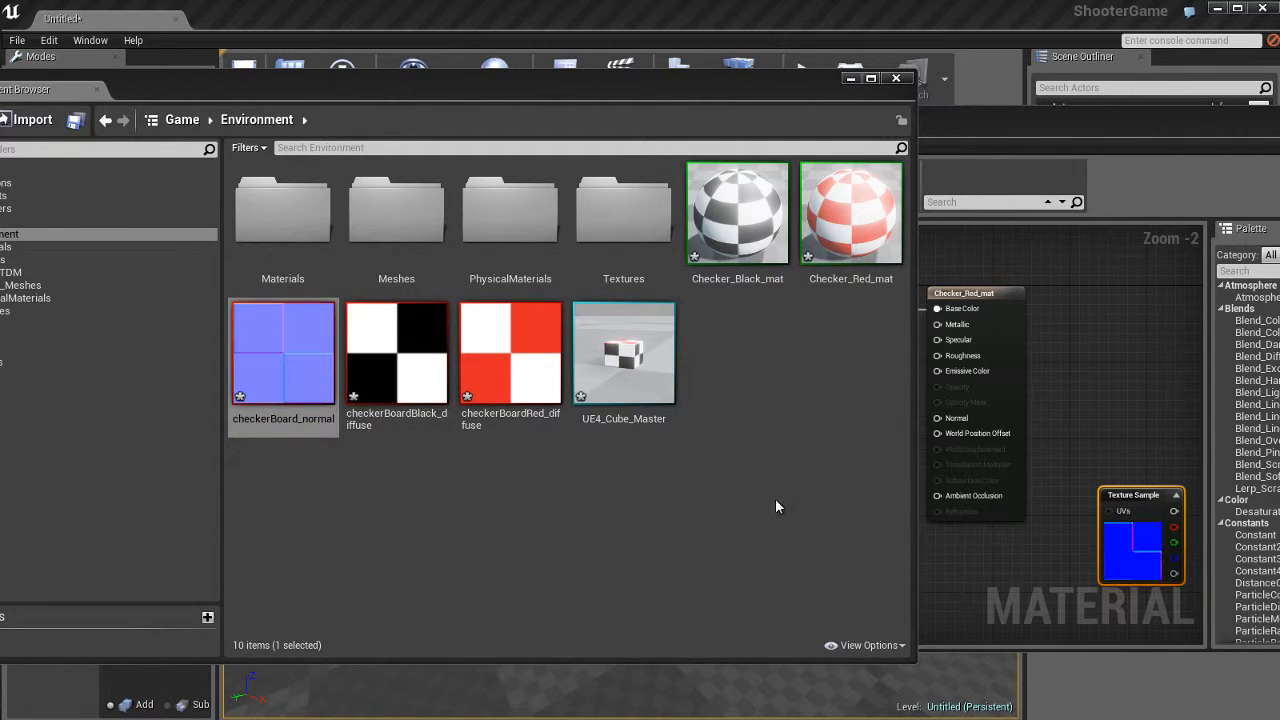
mouse_move(989, 132)
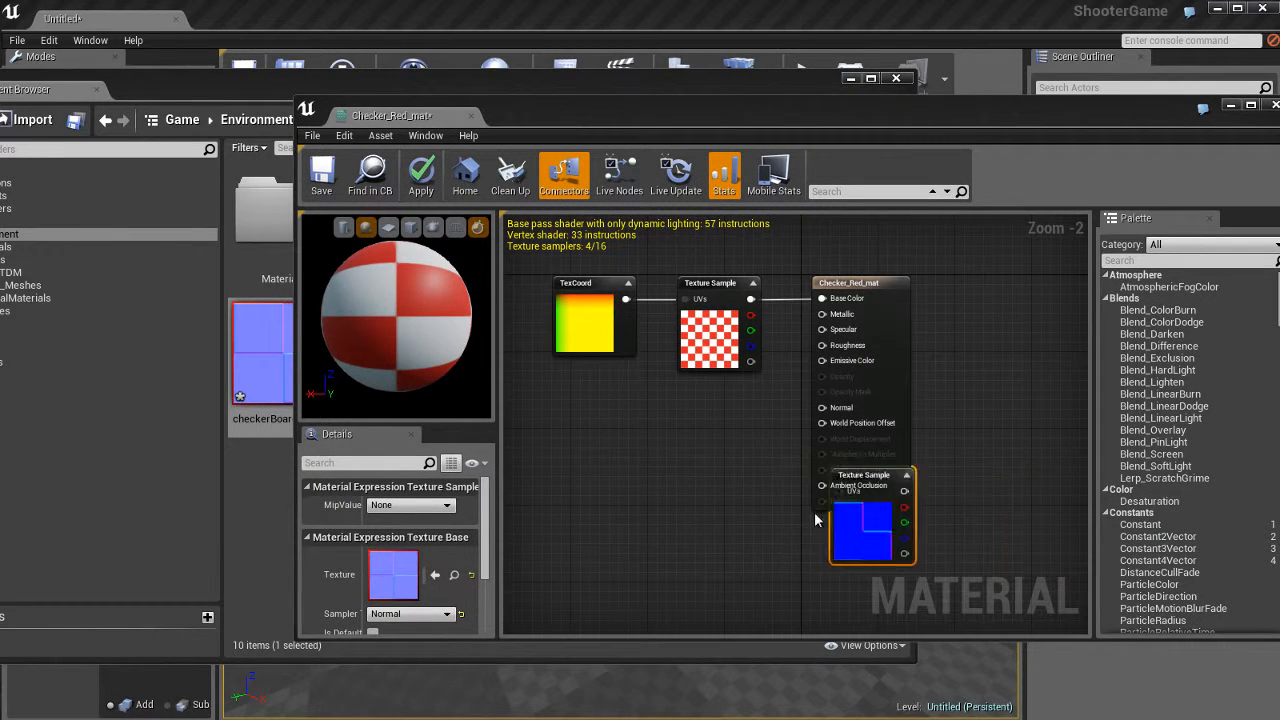
Add checkerBoard_normal to Checker_Red_mat's graph, feeding the Normal input, then save
drag(863, 515, 710, 470)
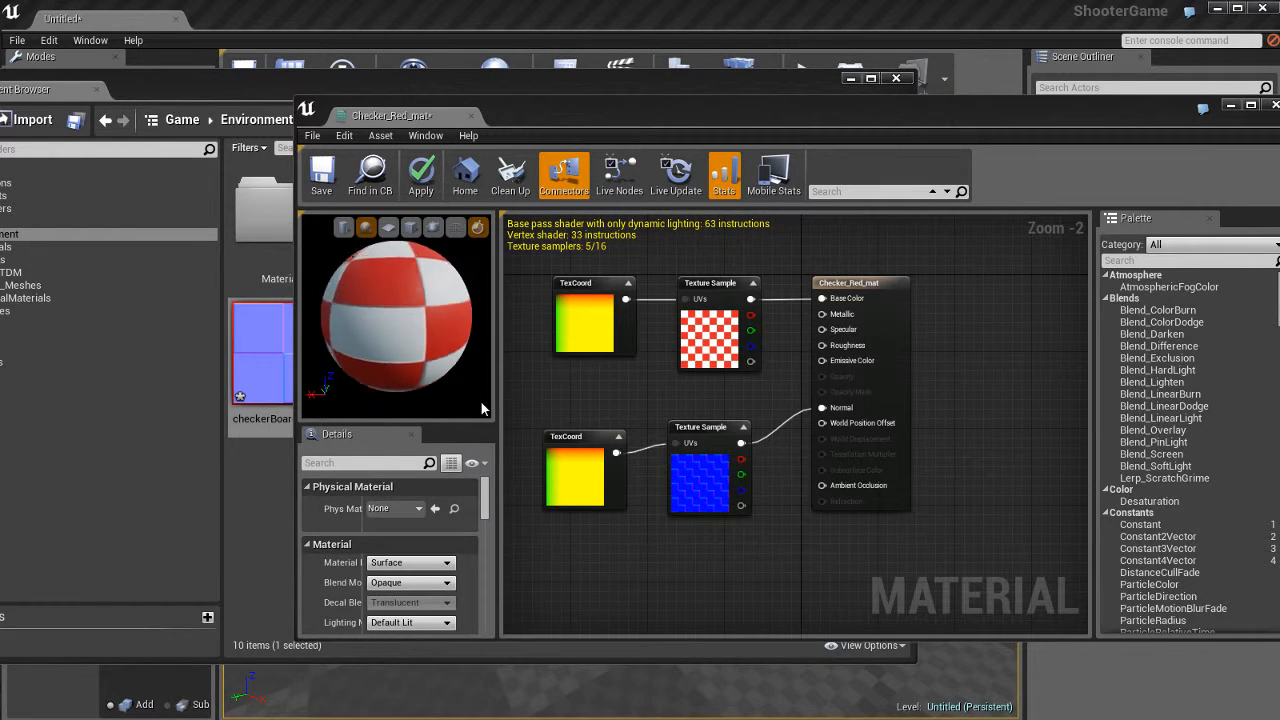
click(420, 173)
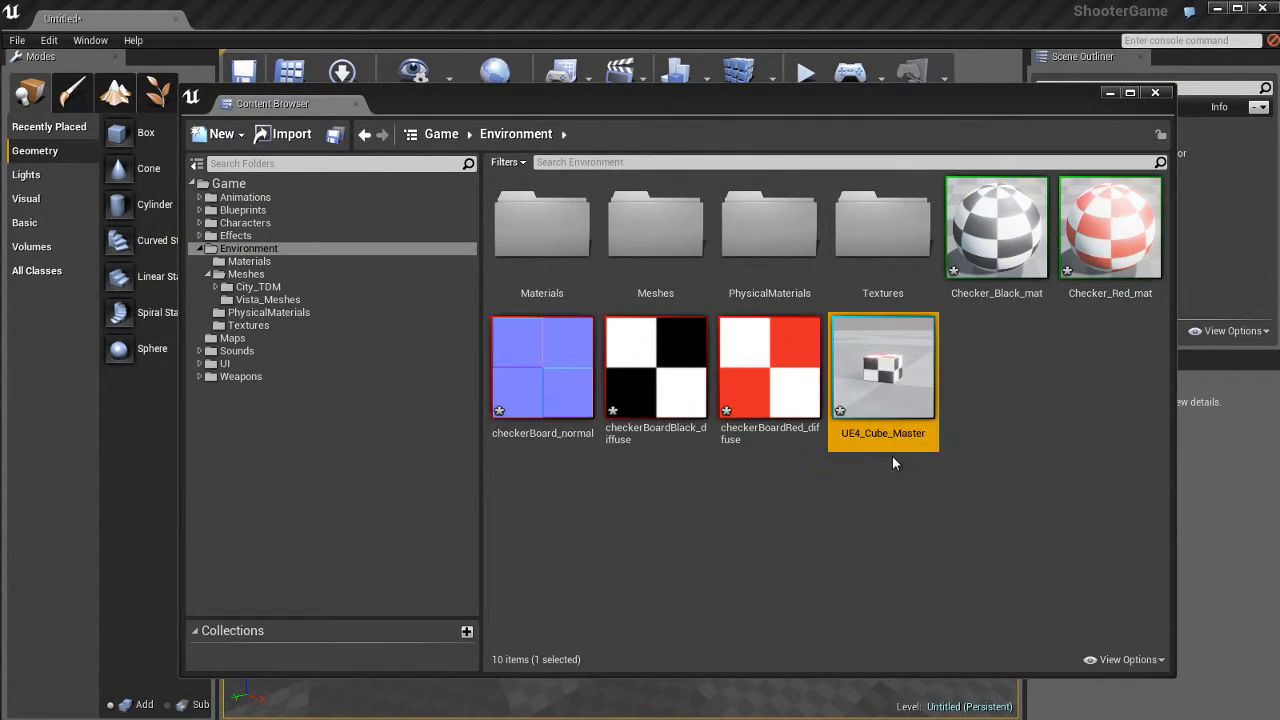
Open UE4_Cube_Master in the Static Mesh Editor
double_click(883, 365)
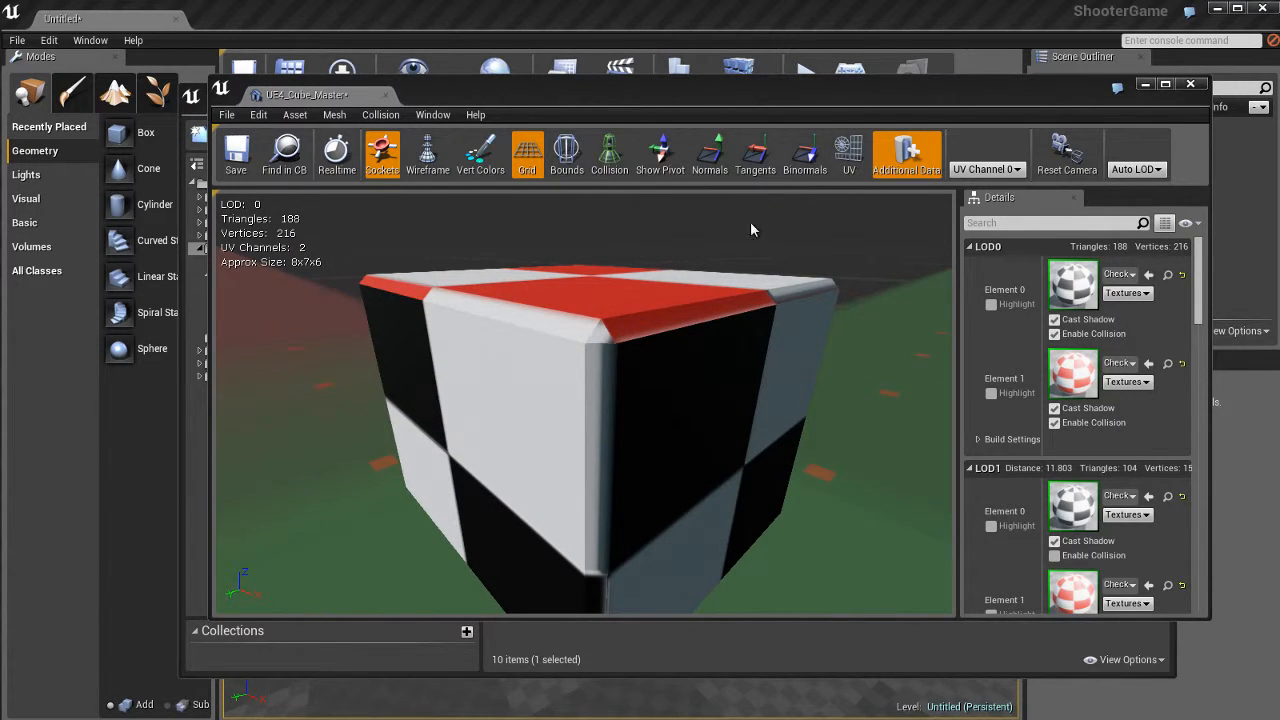
click(427, 152)
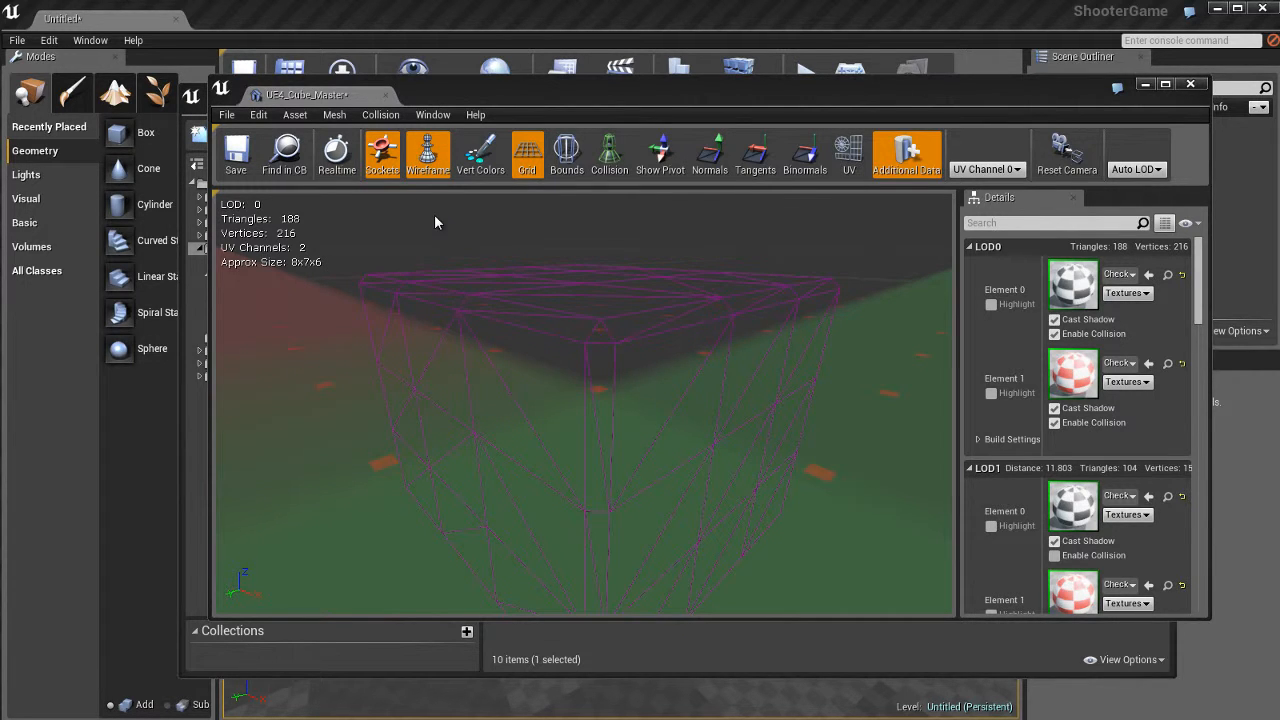
click(427, 155)
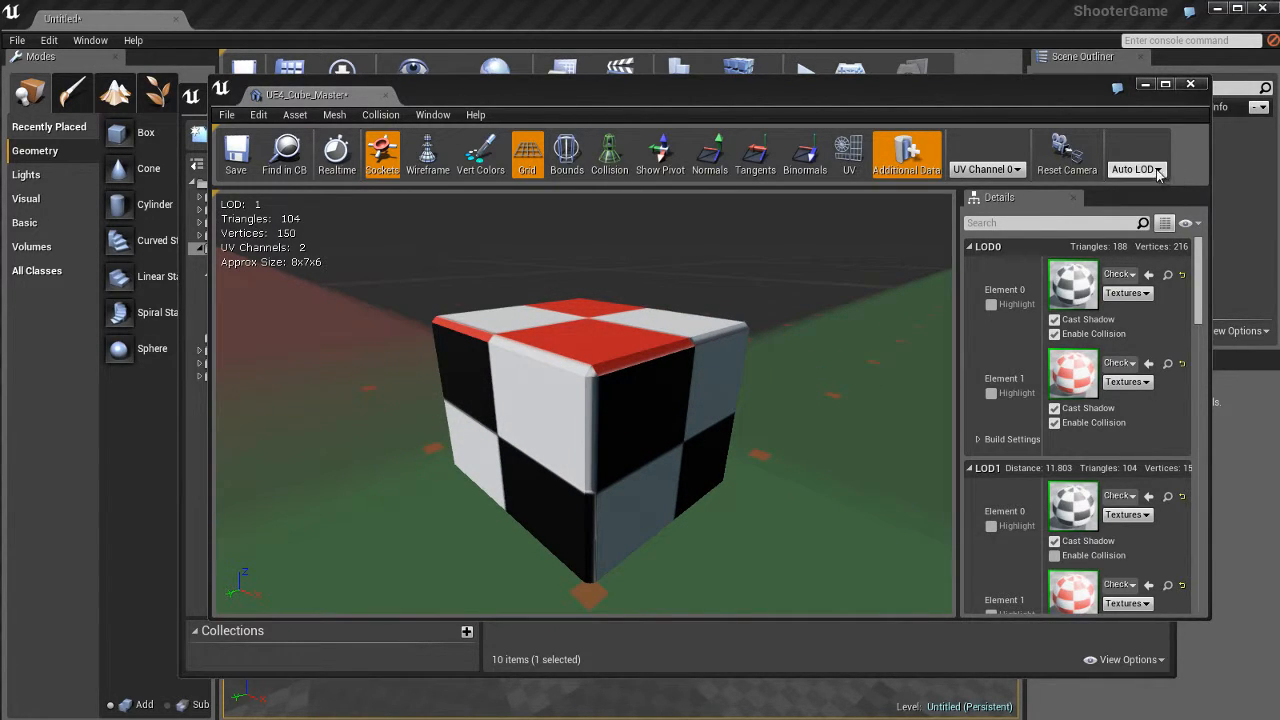
Preview the cube at Base LOD in wireframe and orbit around its edges
click(1137, 169)
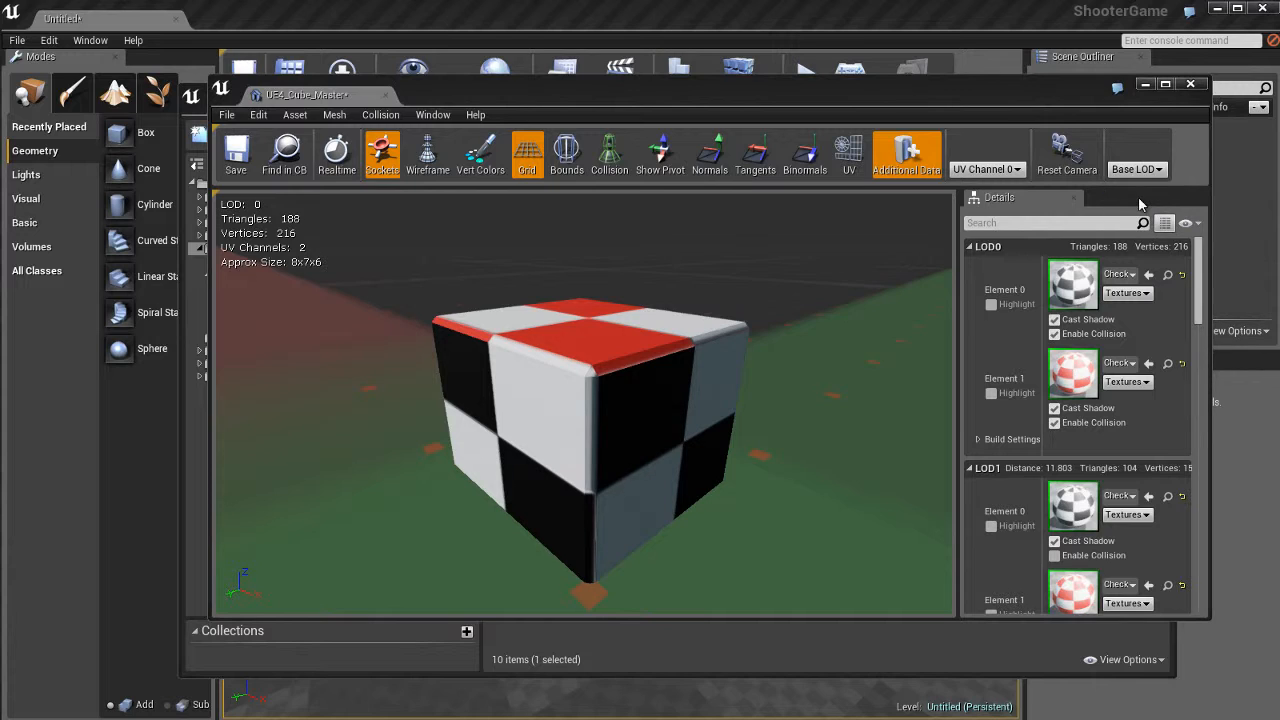
mouse_move(562, 240)
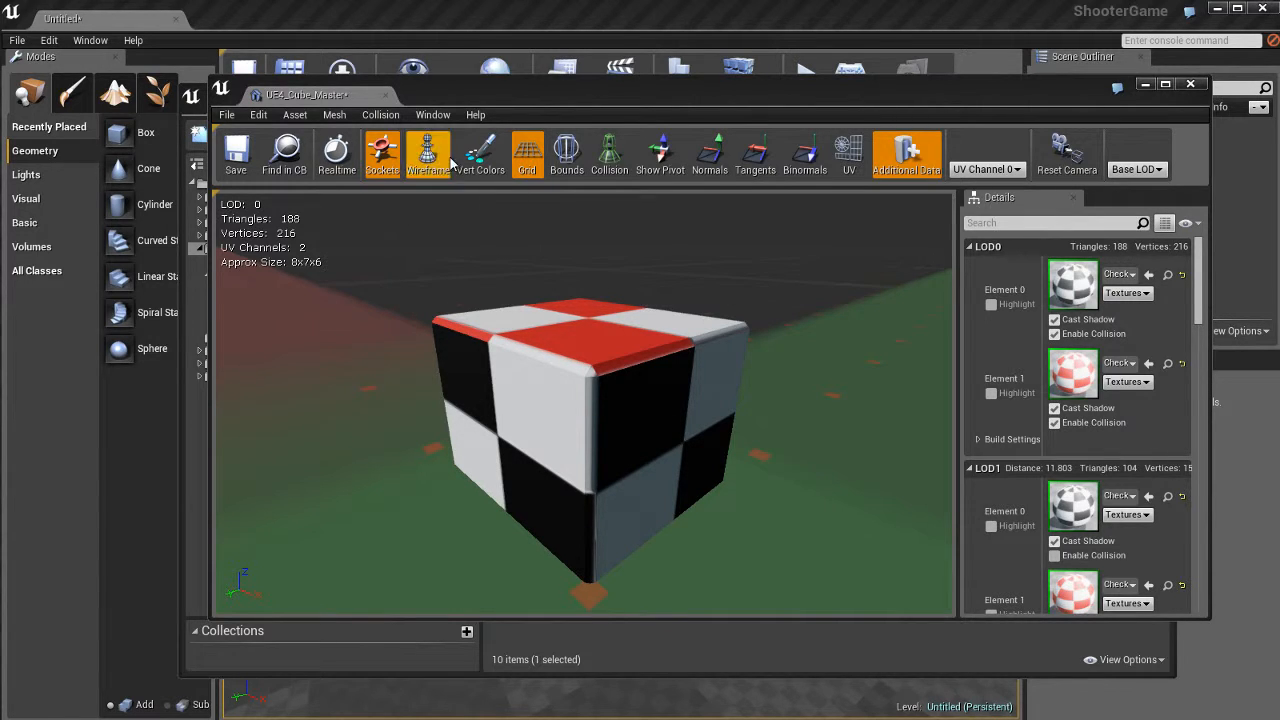
click(427, 152)
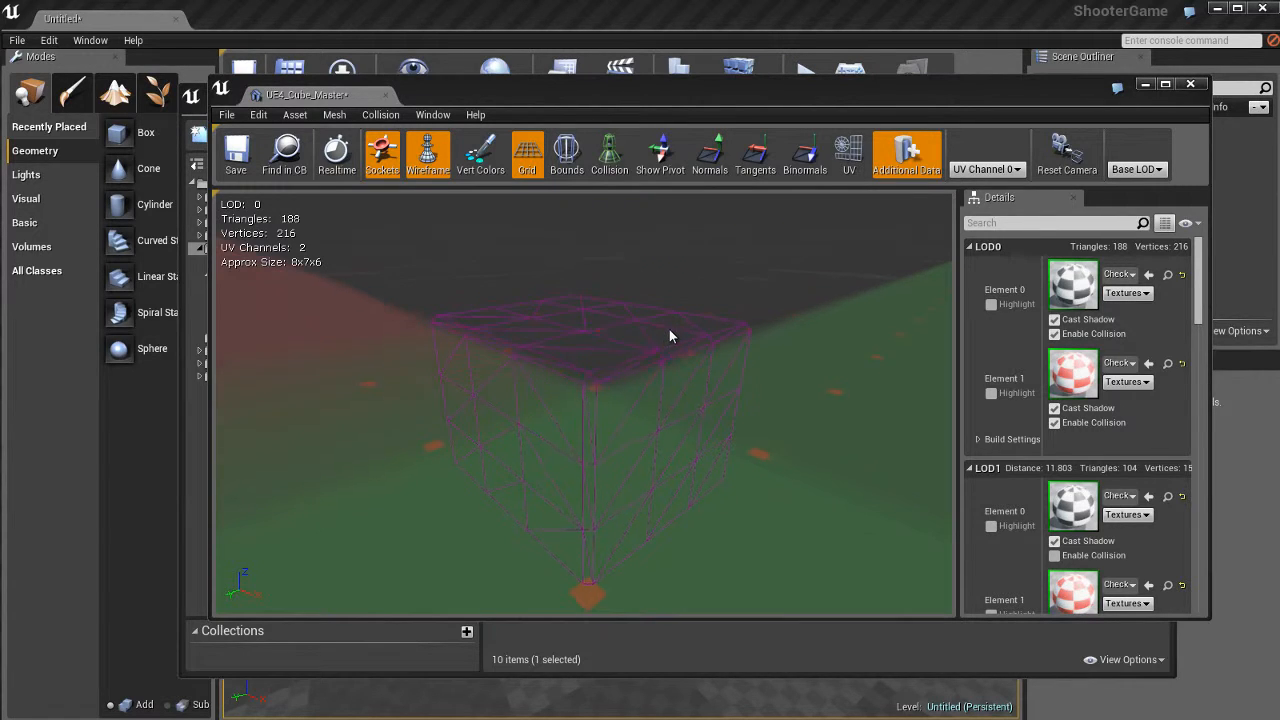
drag(670, 336, 715, 425)
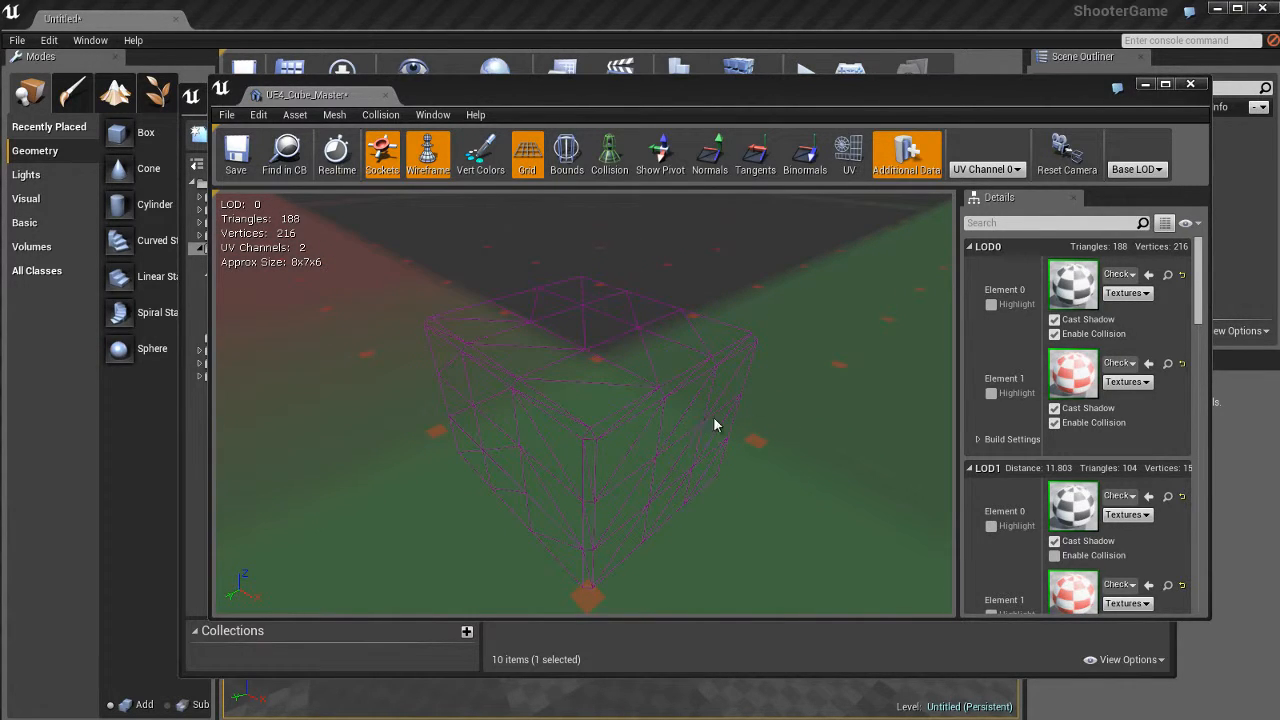
Preview the cube at LOD Level 1, then switch back to Auto LOD
click(1136, 169)
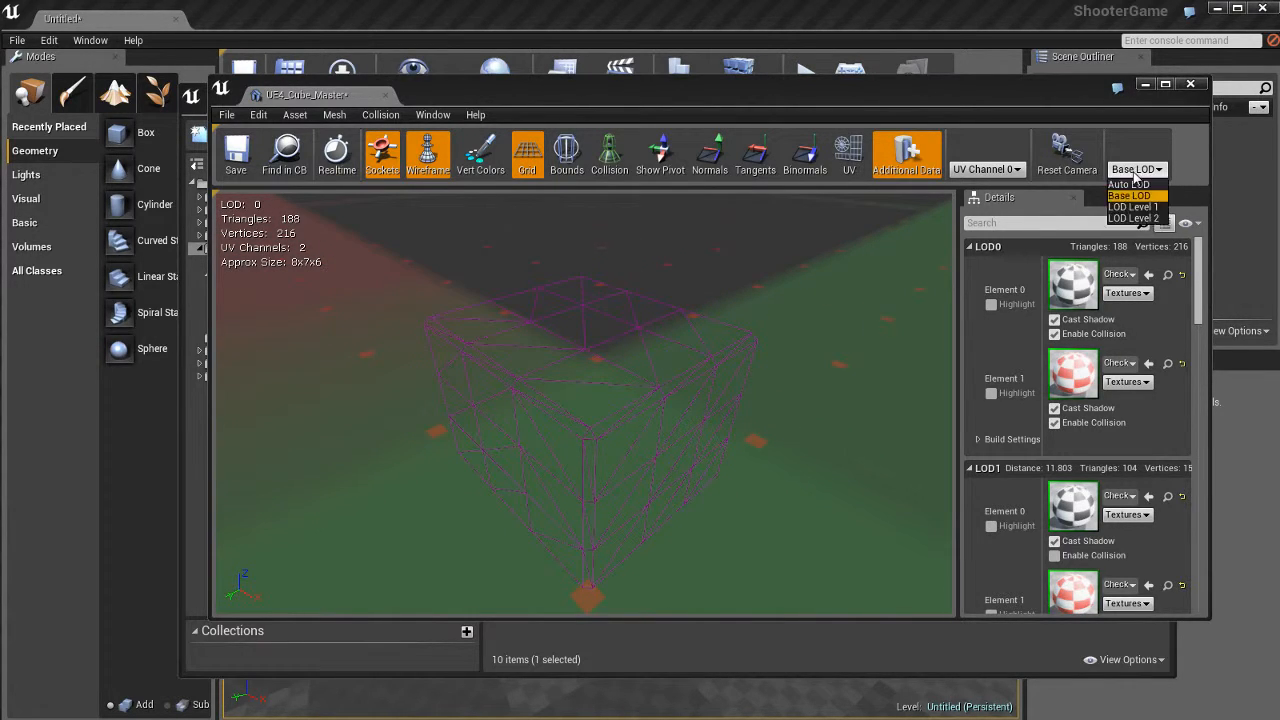
click(1144, 203)
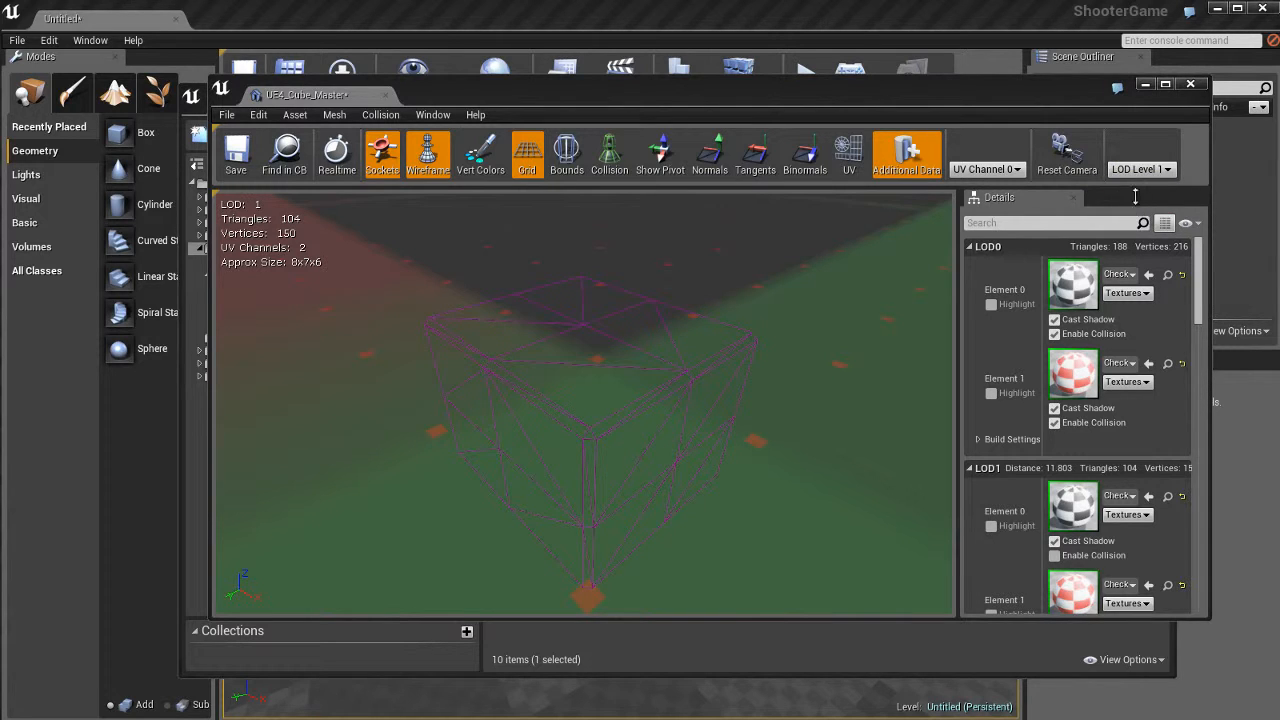
click(1141, 169)
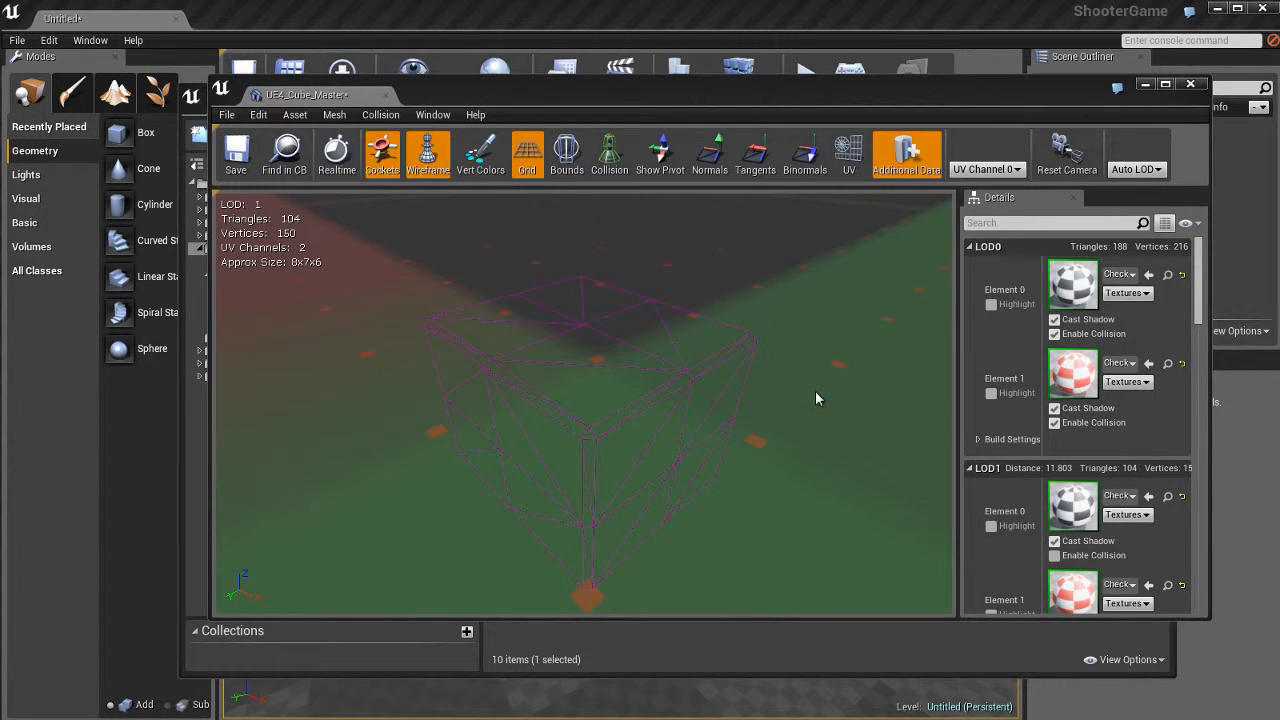
scroll(down, 3)
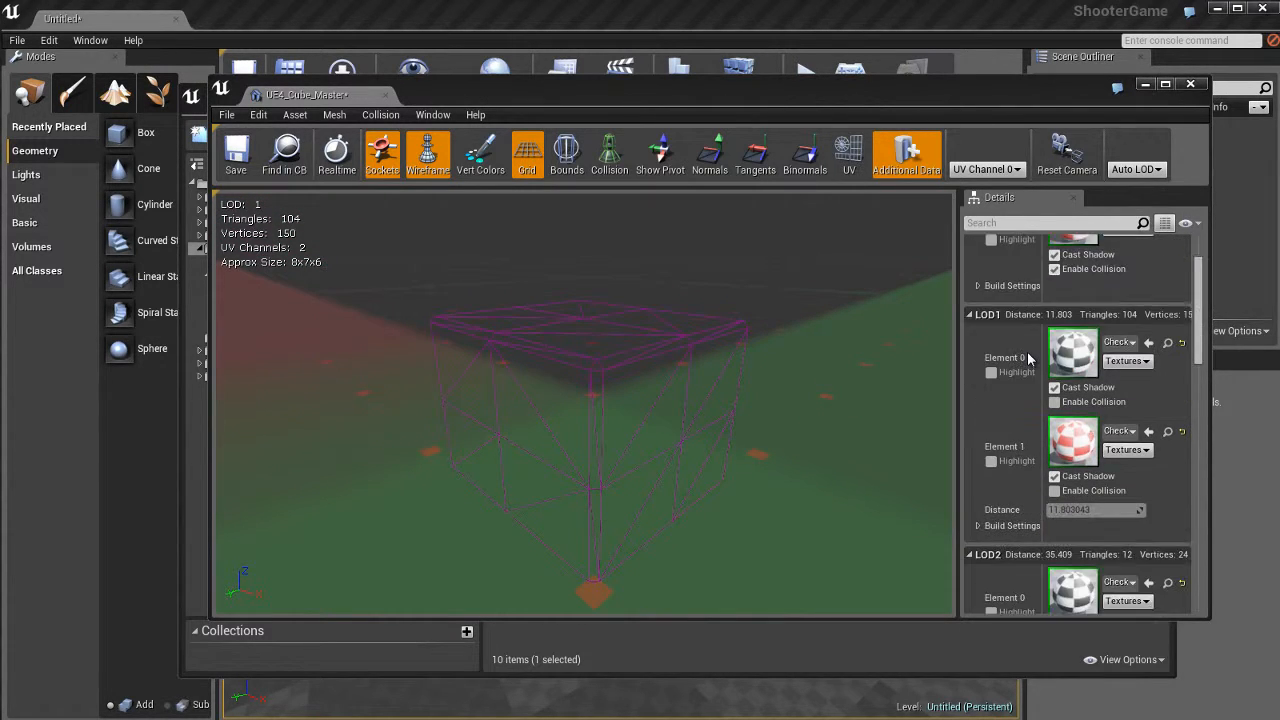
scroll(down, 3)
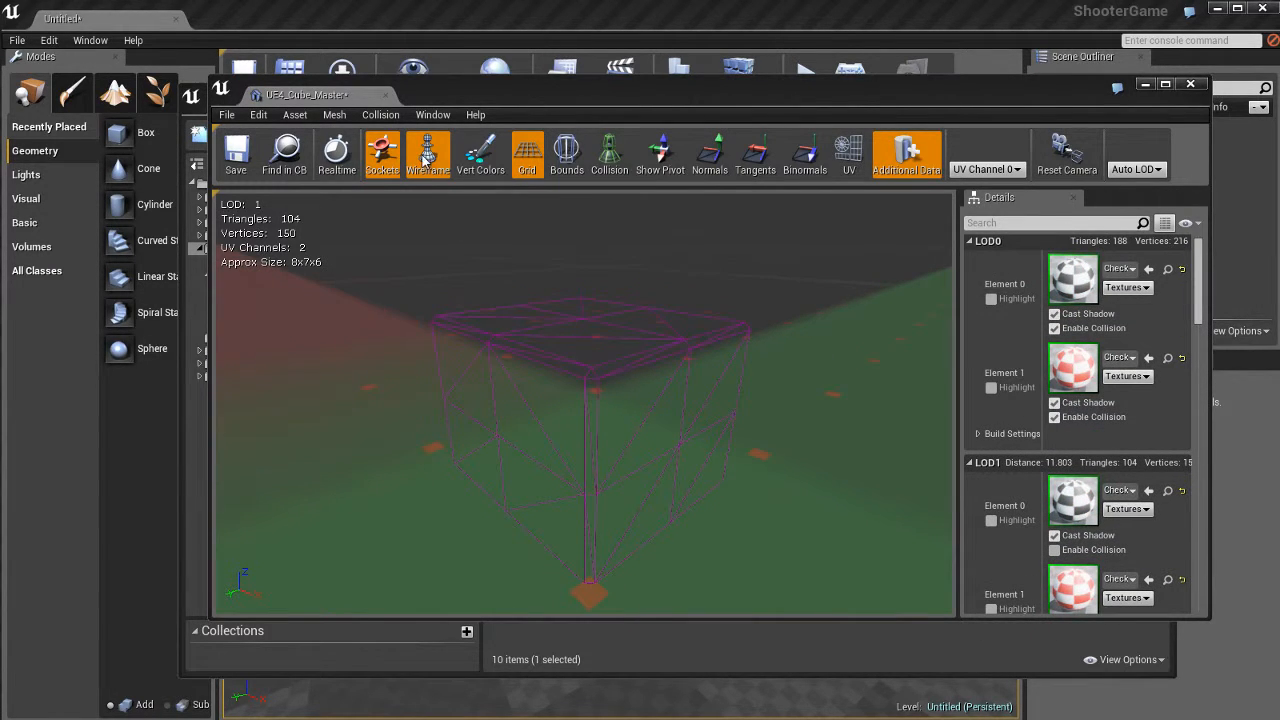
Toggle the cube's box collision on and off, return to shaded view, and close UE4_Cube_Master's mesh editor
click(427, 155)
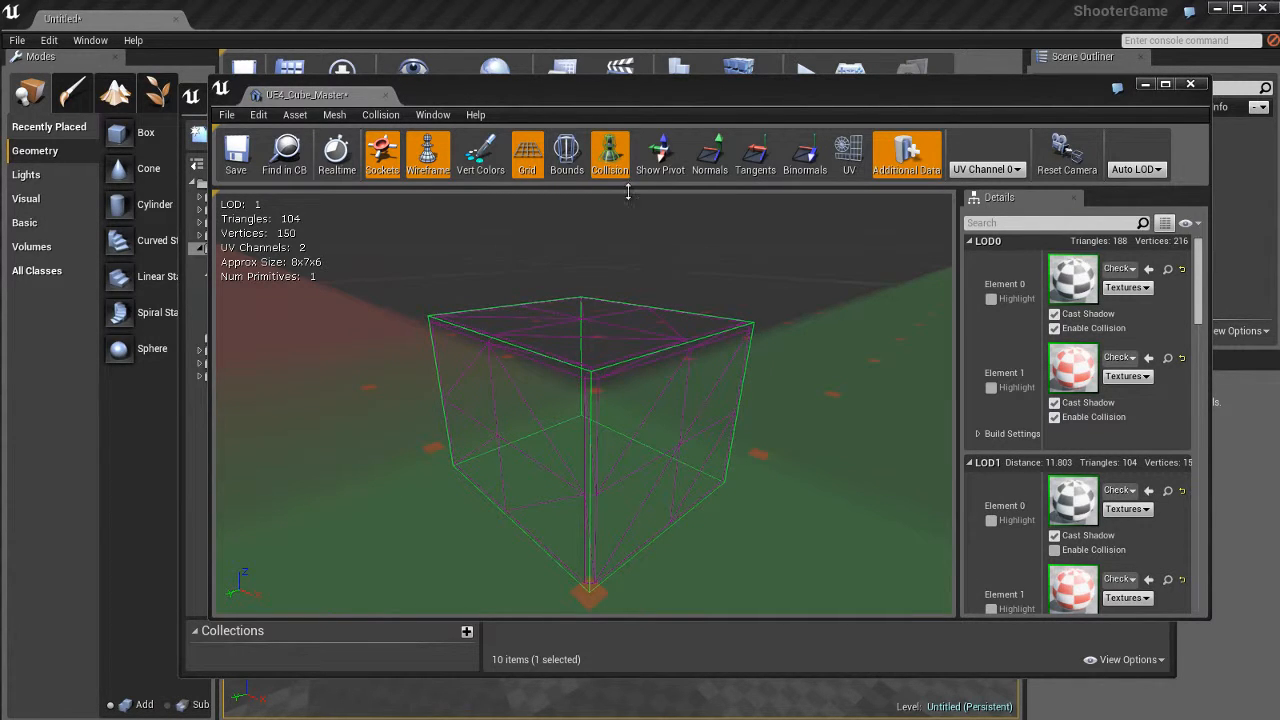
click(609, 150)
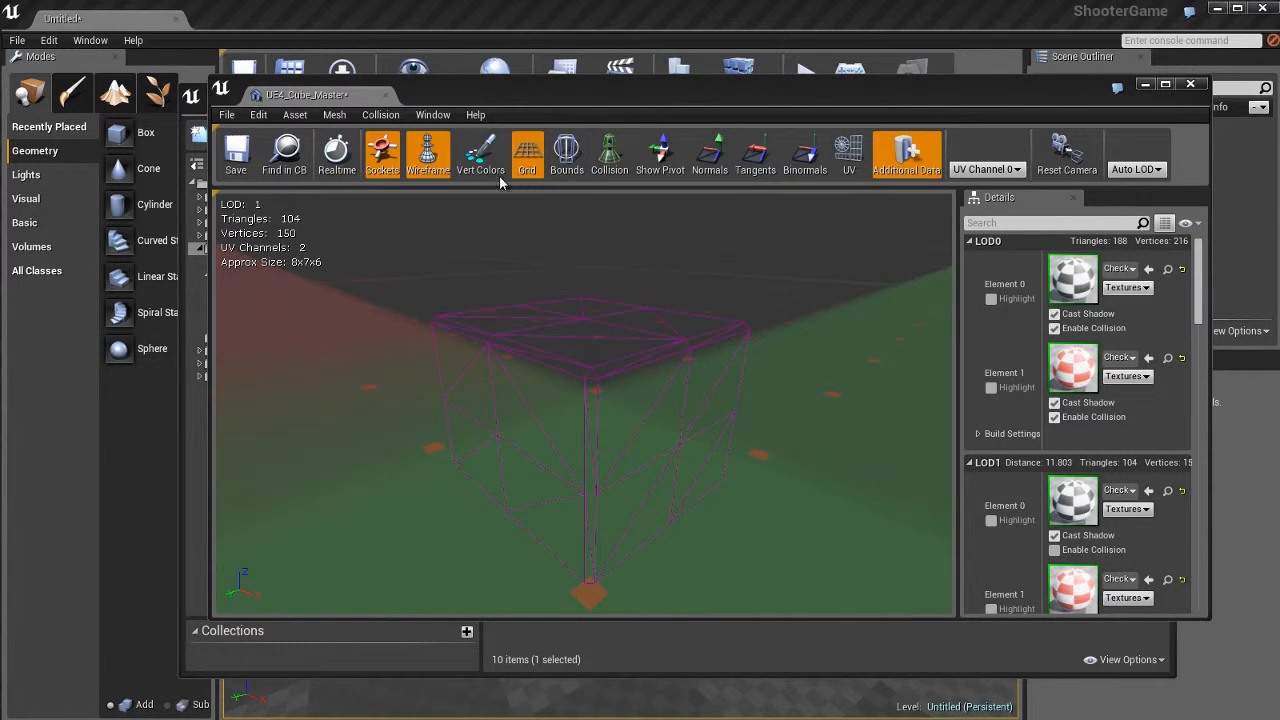
click(428, 152)
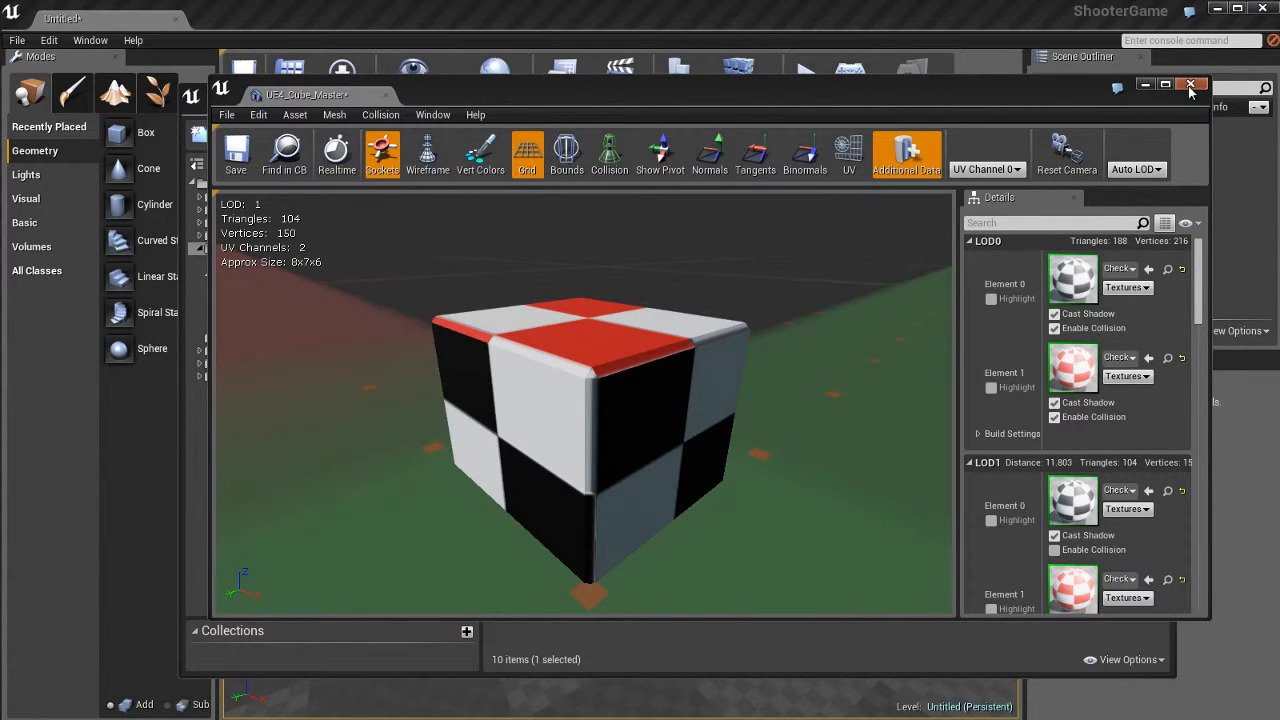
click(1190, 85)
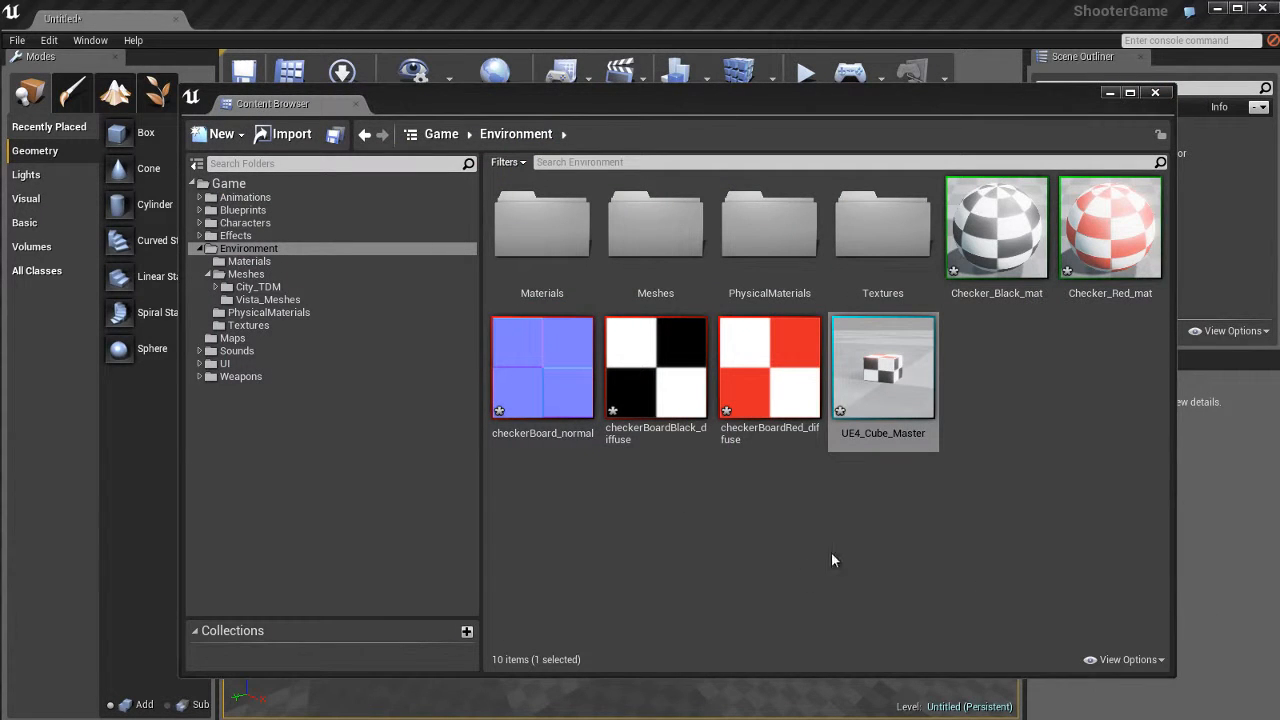